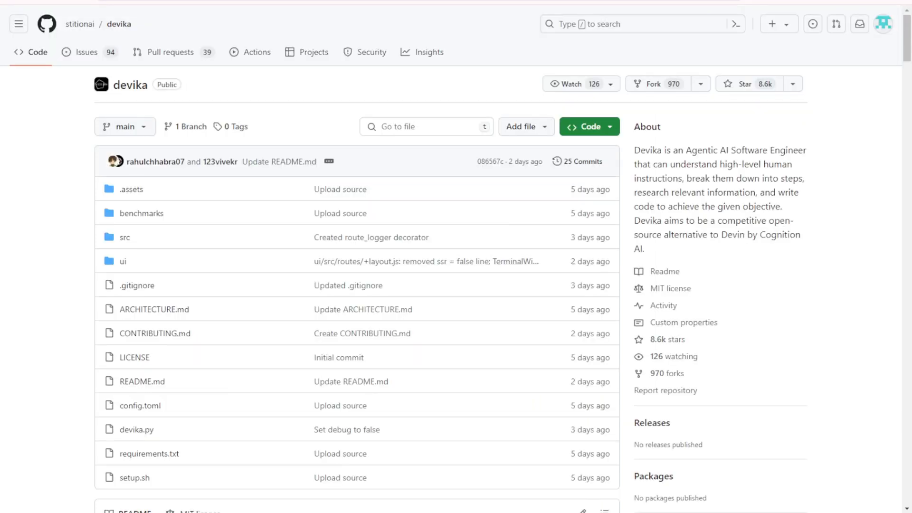
# Switch to the Cognition 'Introducing Devin' post and scroll down to its demo videos, including Game of Life
pyautogui.click(764, 234)
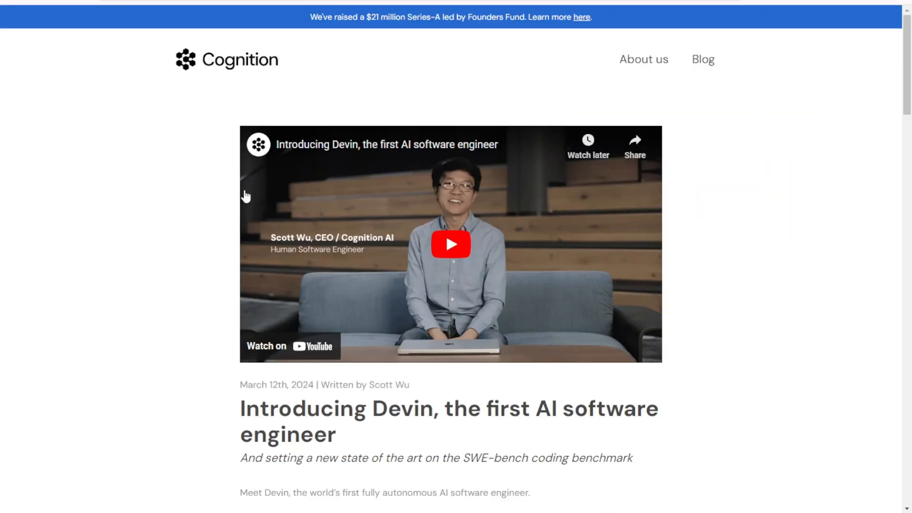
pyautogui.scroll(-3)
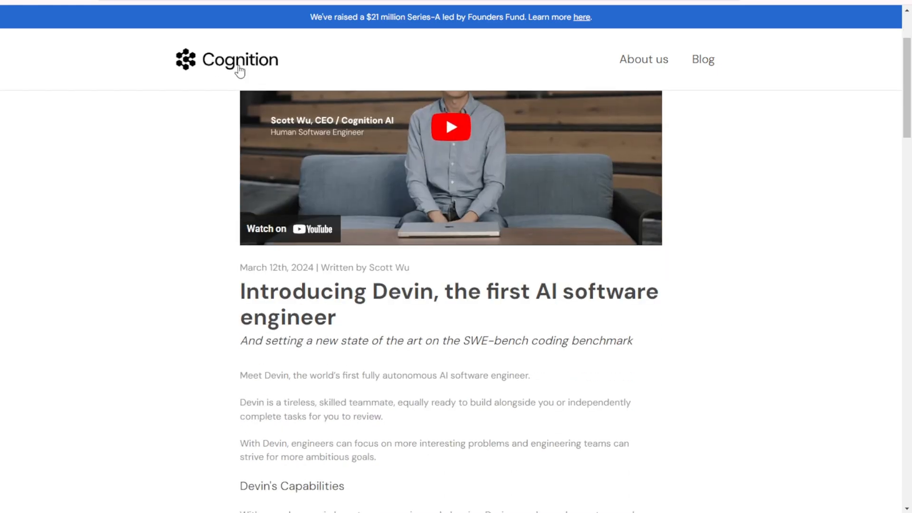
pyautogui.moveTo(291, 204)
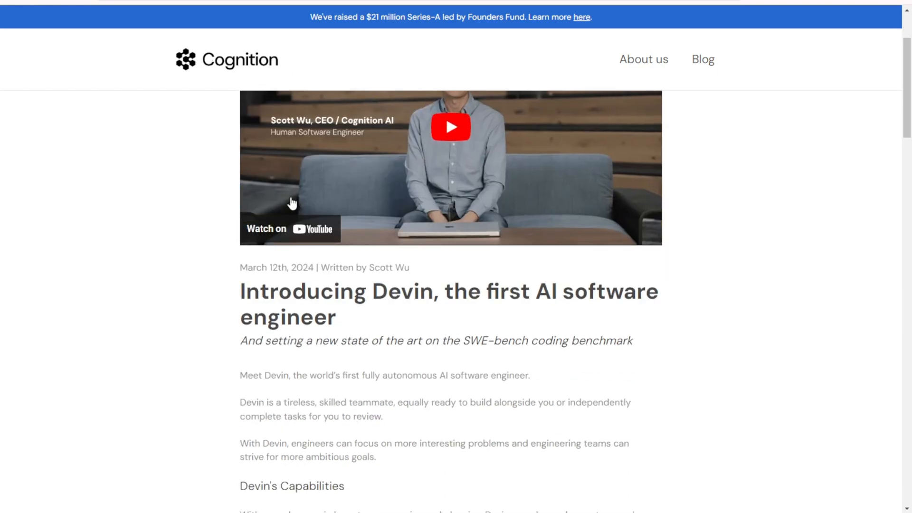
pyautogui.scroll(-3)
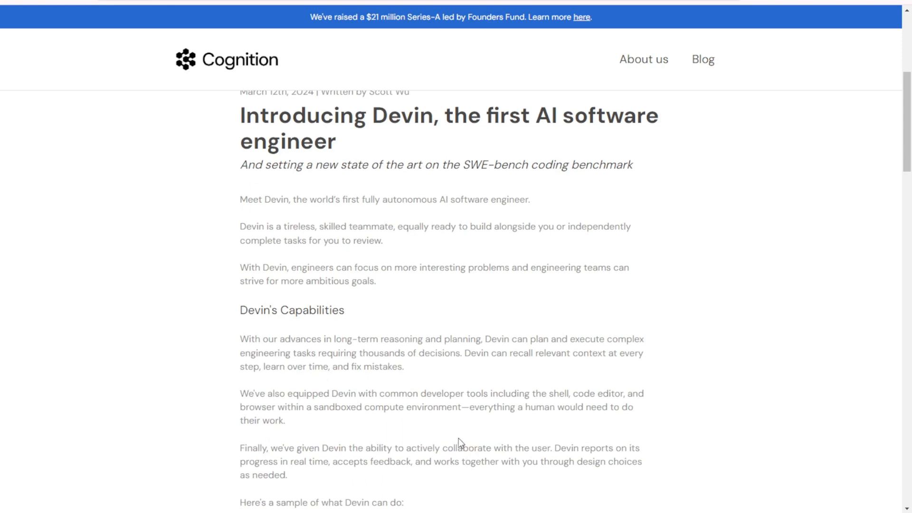
pyautogui.moveTo(429, 459)
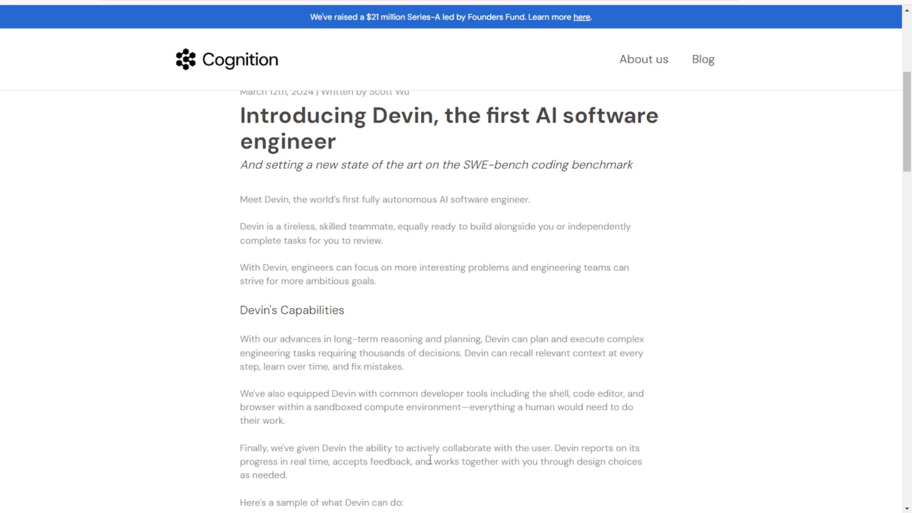
pyautogui.scroll(-3)
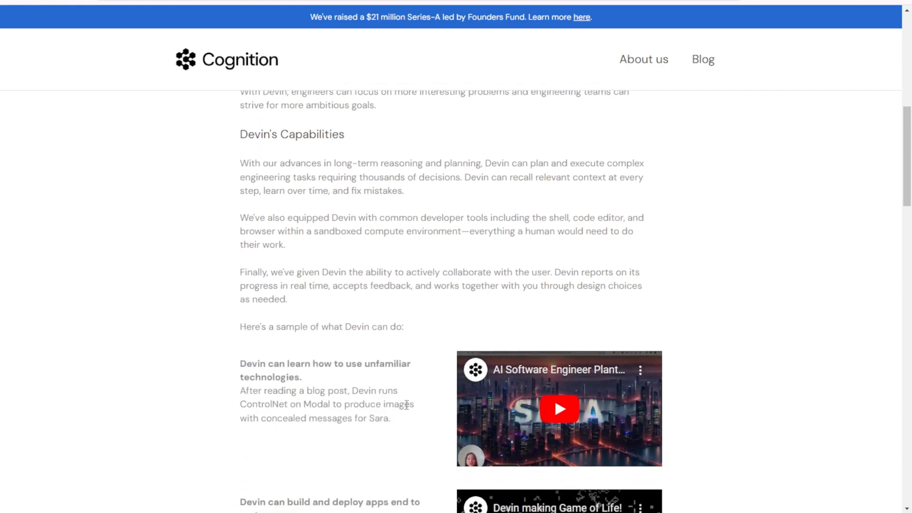
pyautogui.scroll(-3)
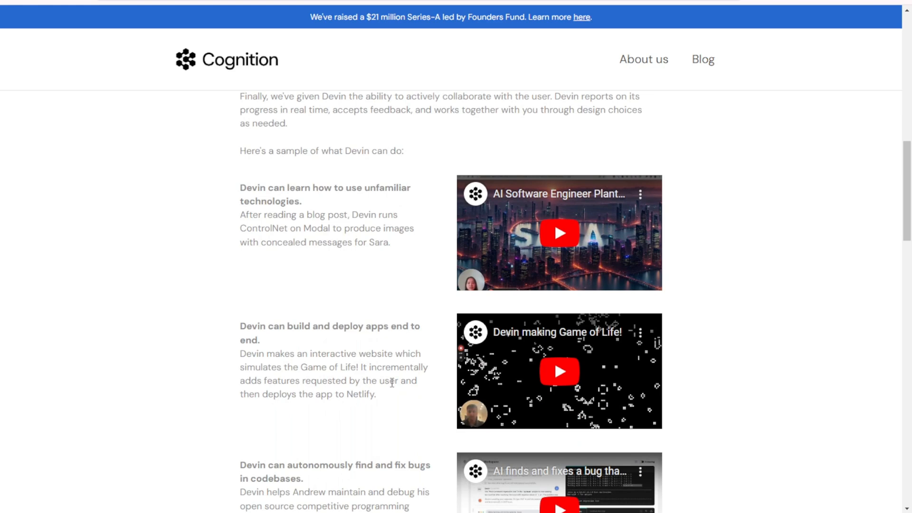
pyautogui.scroll(-3)
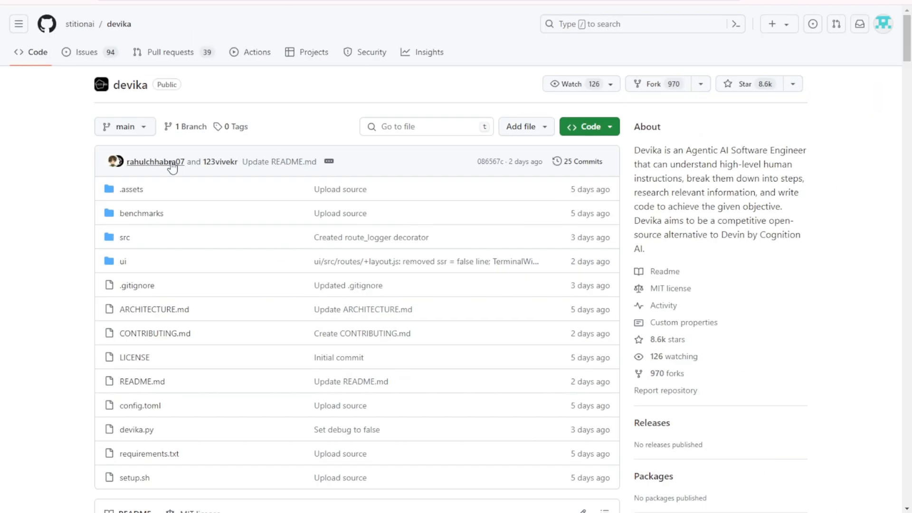
pyautogui.moveTo(747, 174)
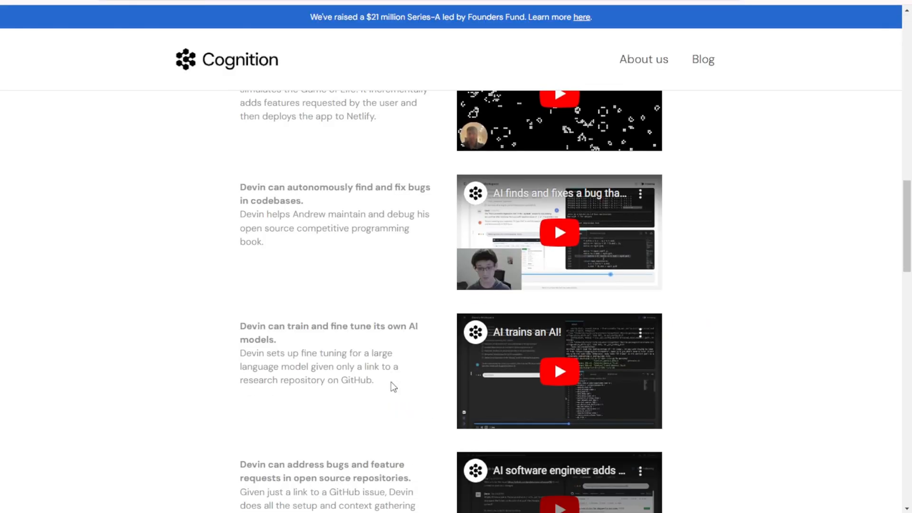
# Scroll further through the Devin demos, from bug fixing to the Upwork side hustle
pyautogui.scroll(-3)
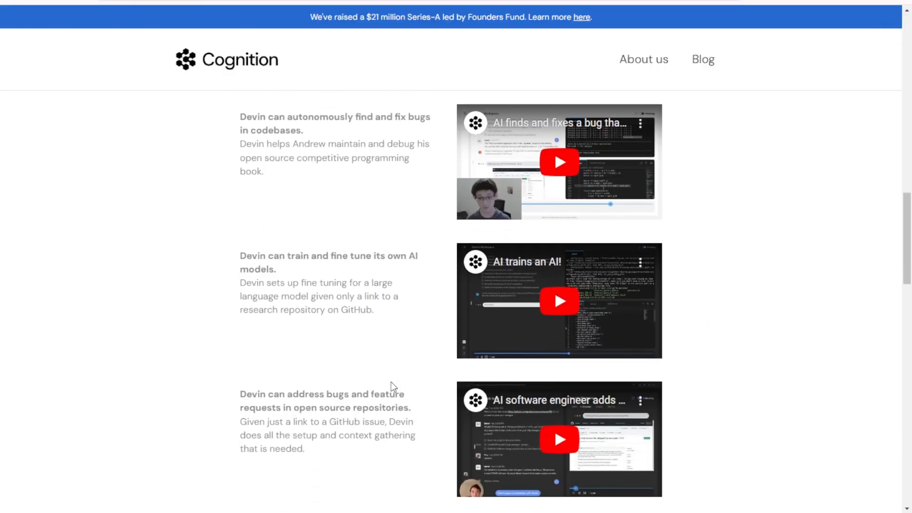
pyautogui.scroll(-3)
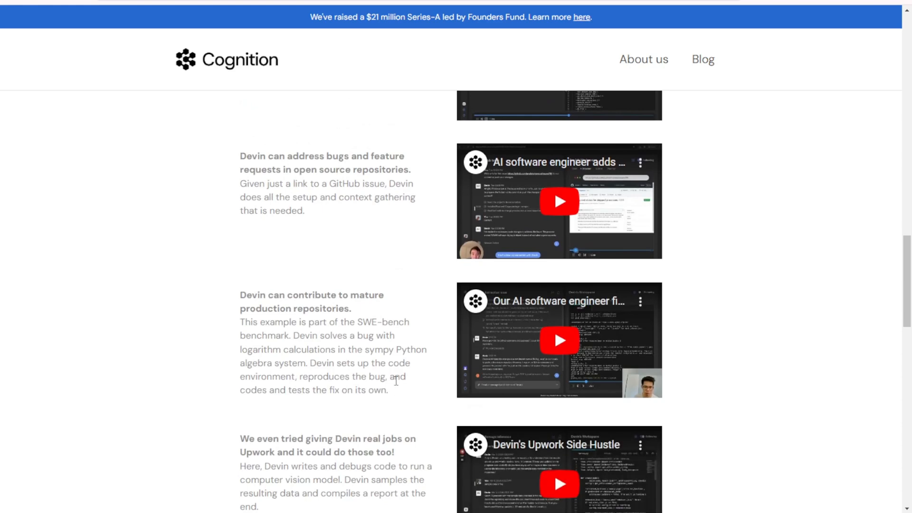
pyautogui.moveTo(389, 275)
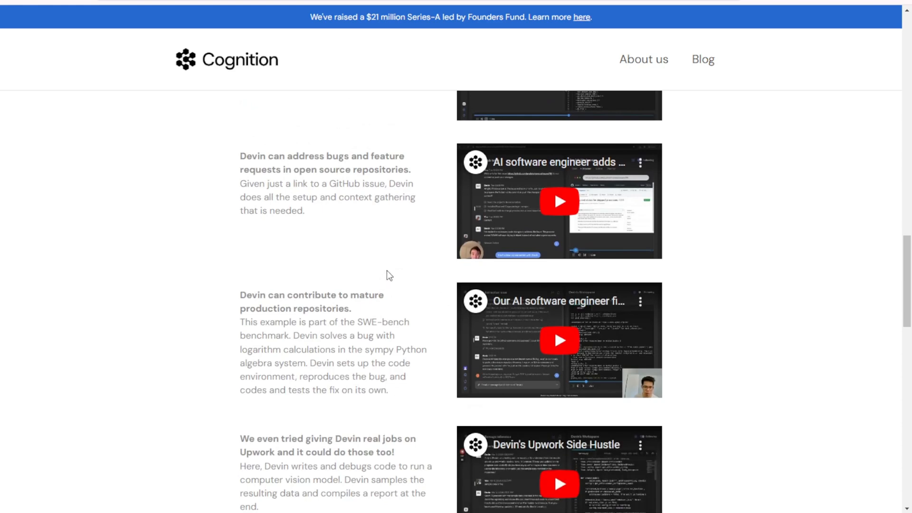
pyautogui.moveTo(84, 94)
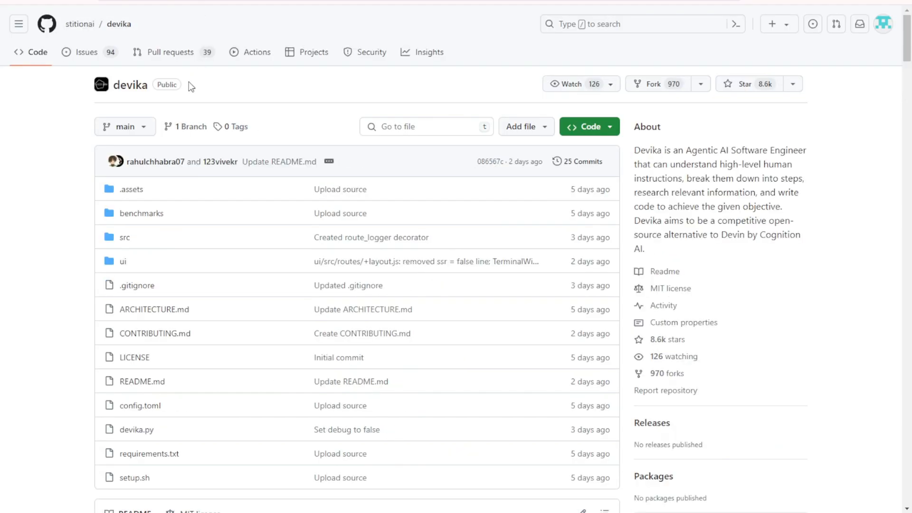
pyautogui.moveTo(130, 85)
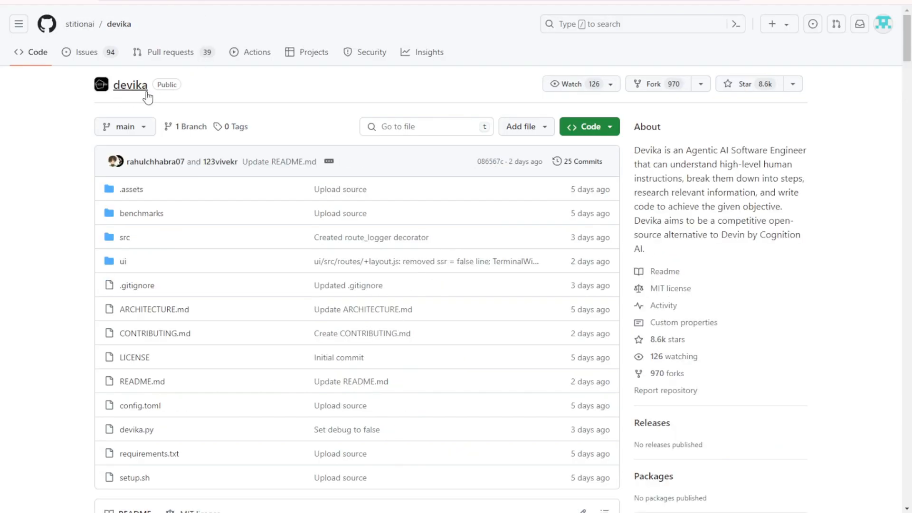
# Scroll the devika README past its title, demo screenshot and Important note to the Table of Contents
pyautogui.scroll(-3)
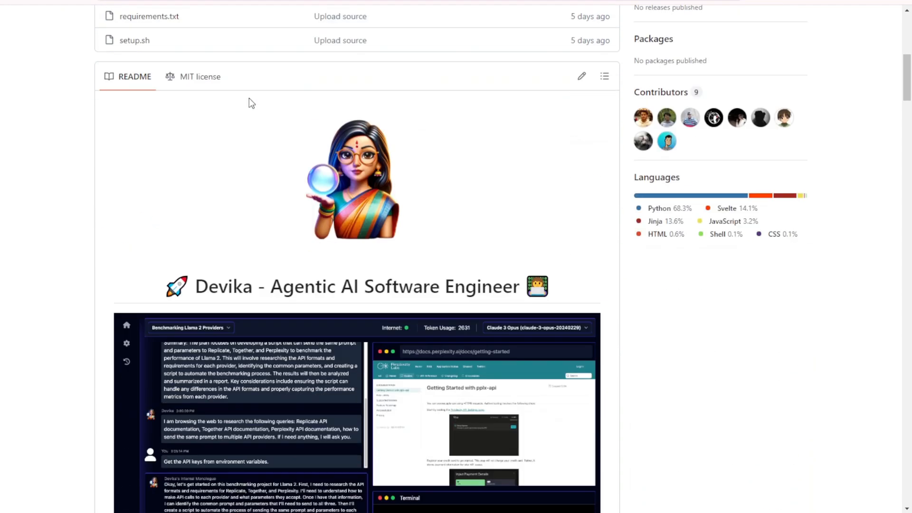
pyautogui.scroll(-3)
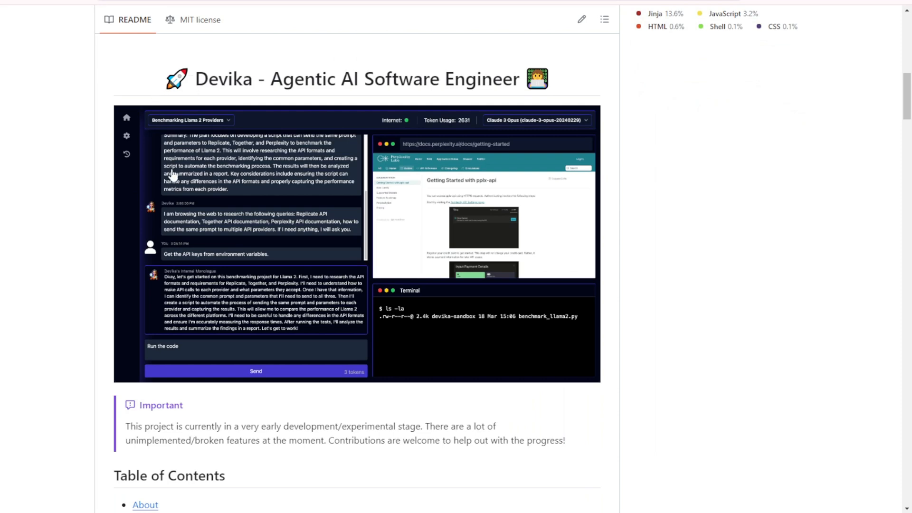
pyautogui.moveTo(271, 127)
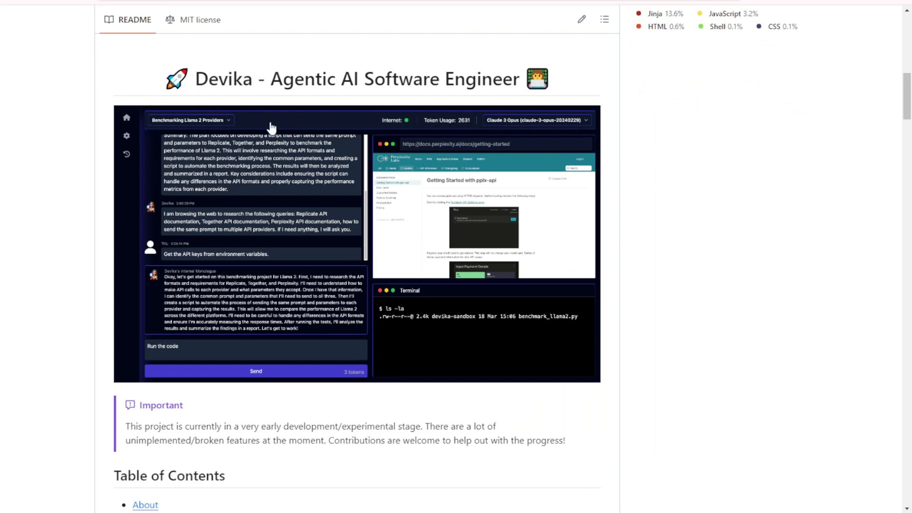
pyautogui.scroll(-3)
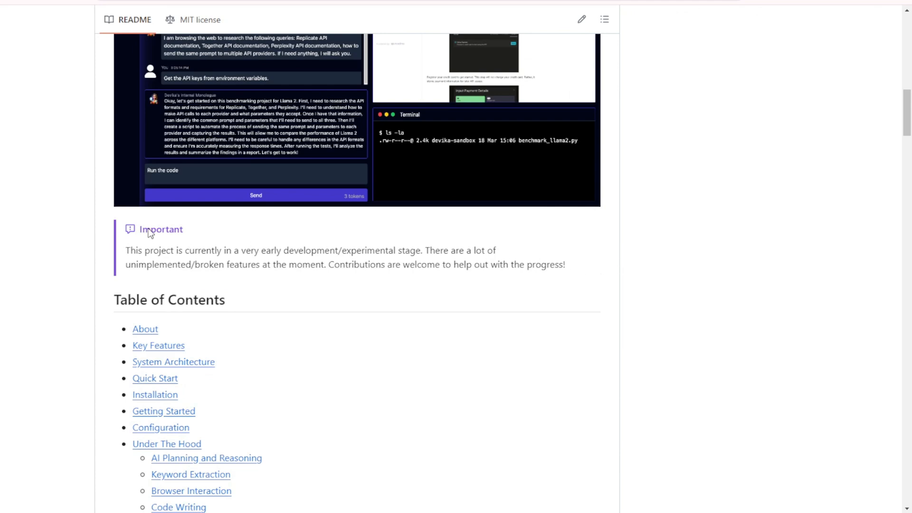
pyautogui.moveTo(305, 281)
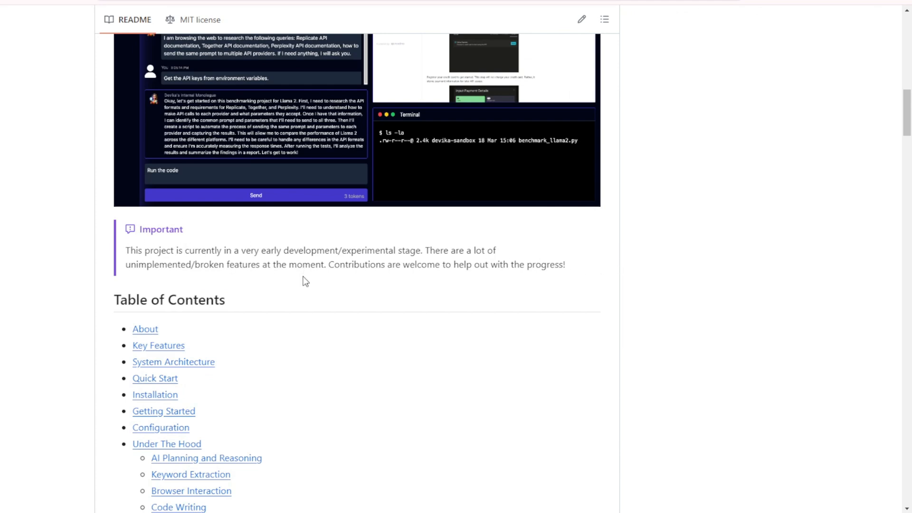
pyautogui.scroll(3)
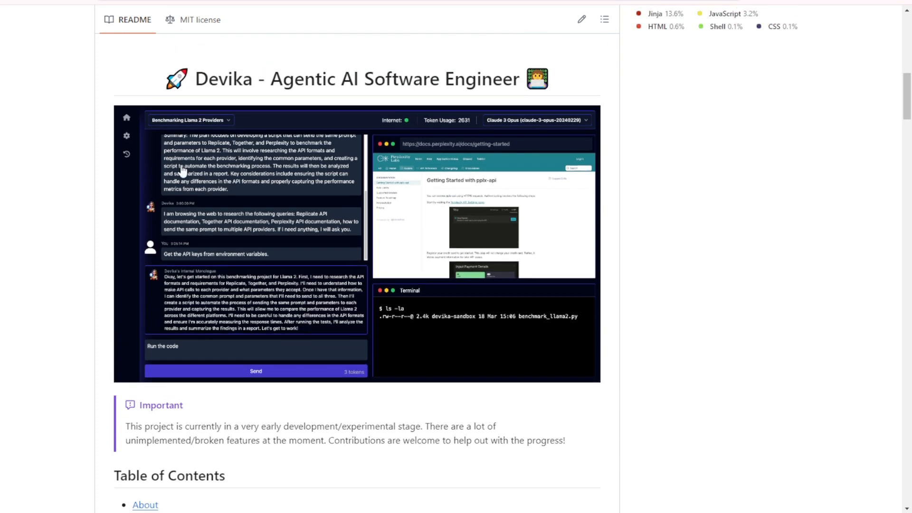
pyautogui.moveTo(145, 145)
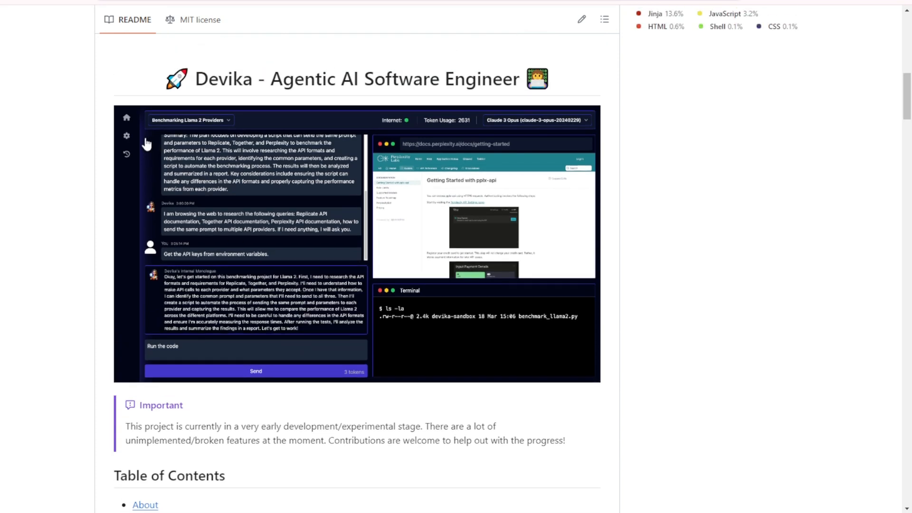
pyautogui.moveTo(261, 205)
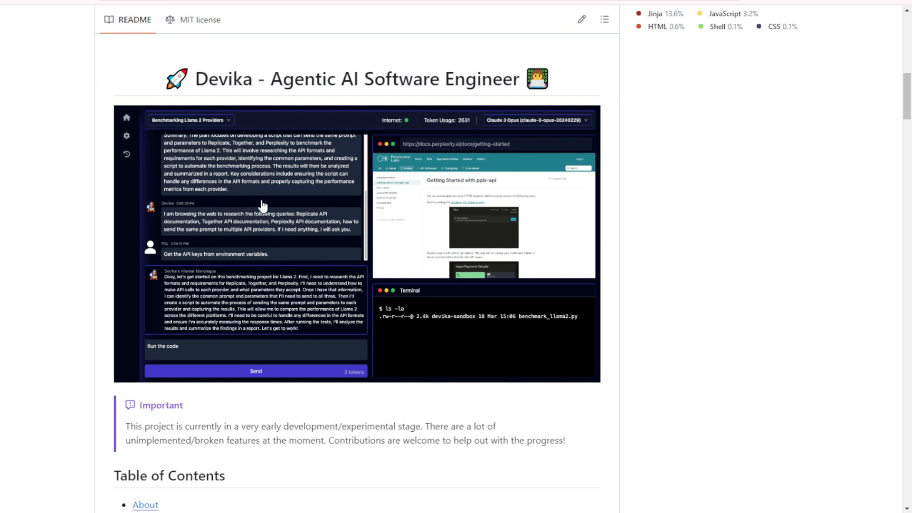
pyautogui.moveTo(460, 296)
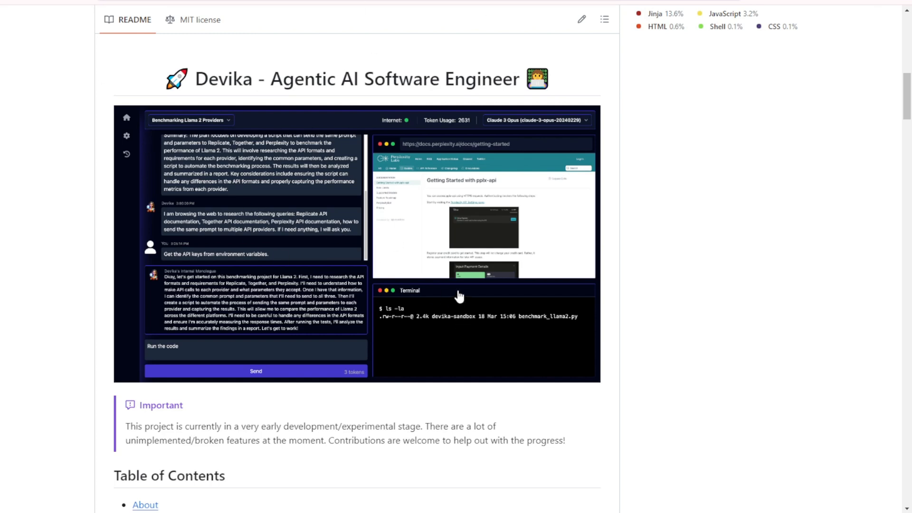
pyautogui.scroll(-3)
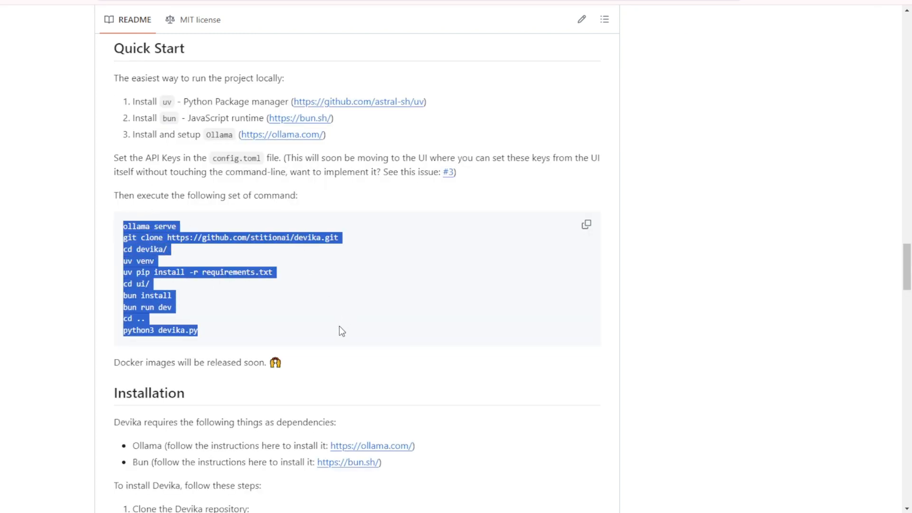
pyautogui.moveTo(346, 314)
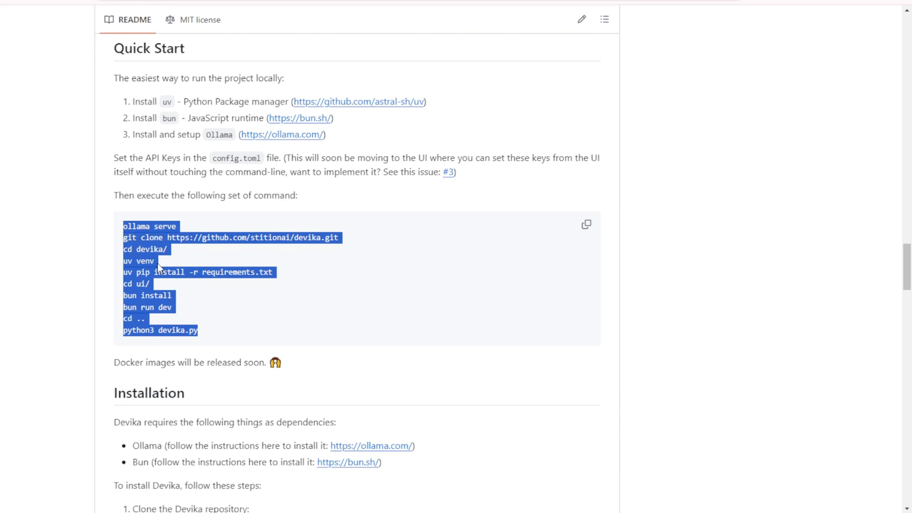
pyautogui.moveTo(231, 256)
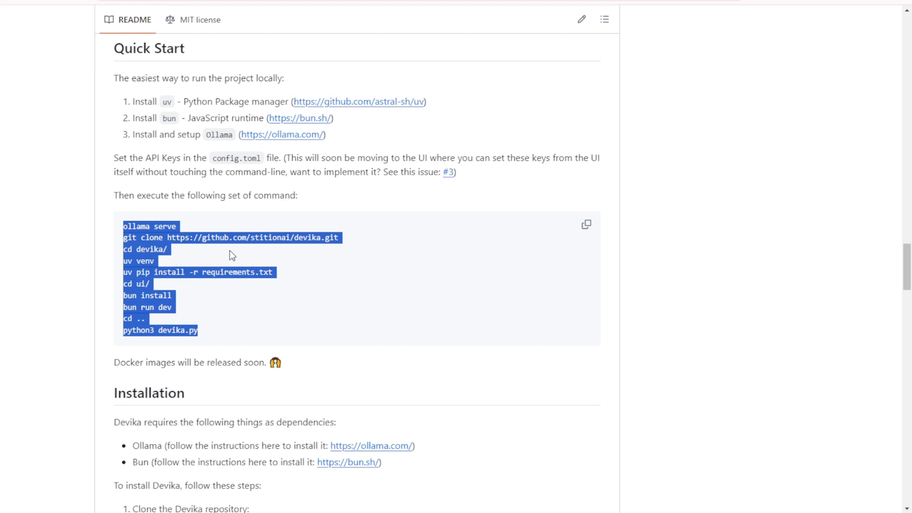
pyautogui.moveTo(226, 254)
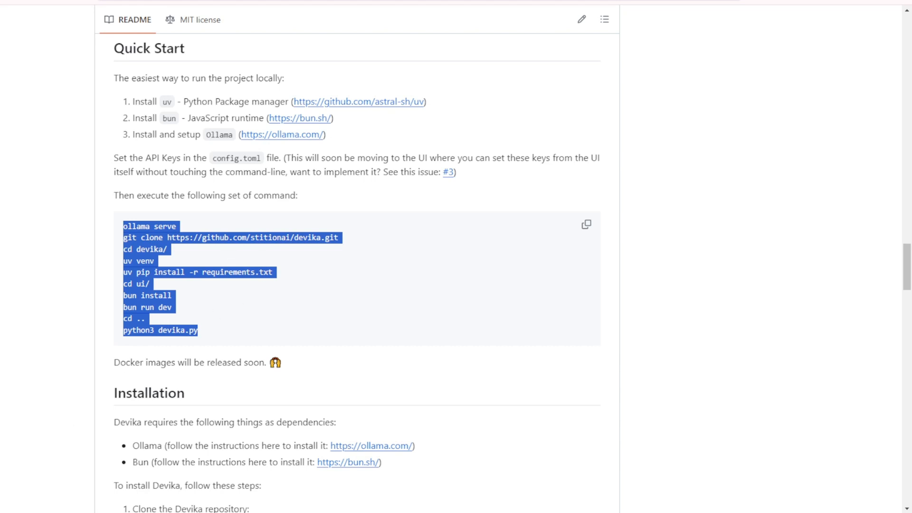
# Scroll the README to the Demos section showing devika-pygame-demo.mp4
pyautogui.scroll(3)
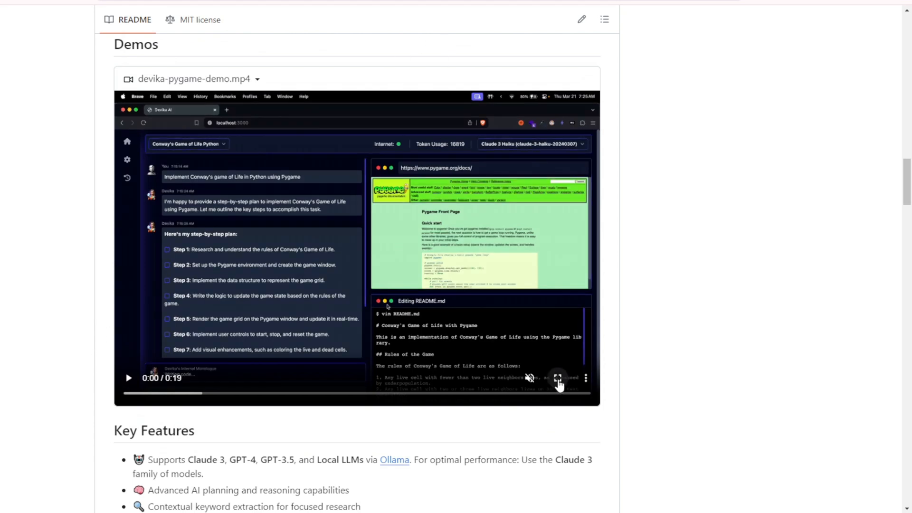
# Play the devika-pygame-demo video full screen to watch its nine-step Pygame plan and docs research
pyautogui.click(557, 378)
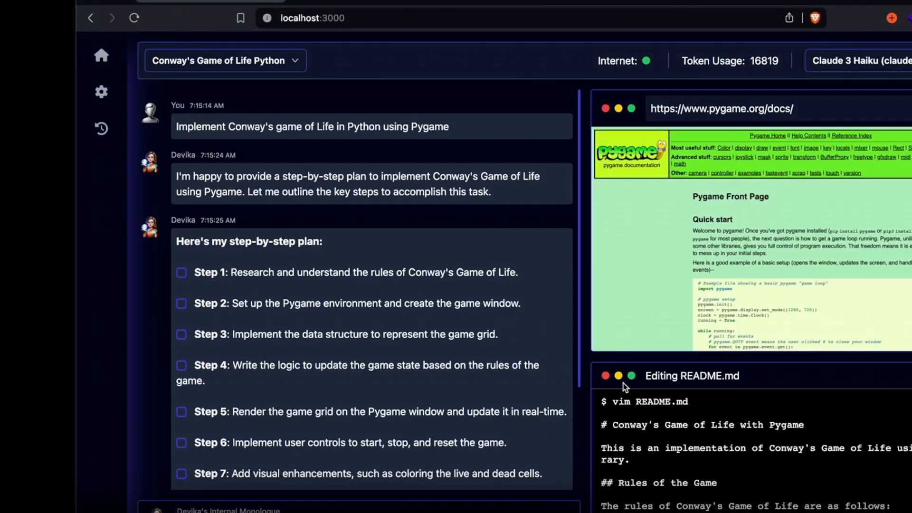
pyautogui.moveTo(61, 507)
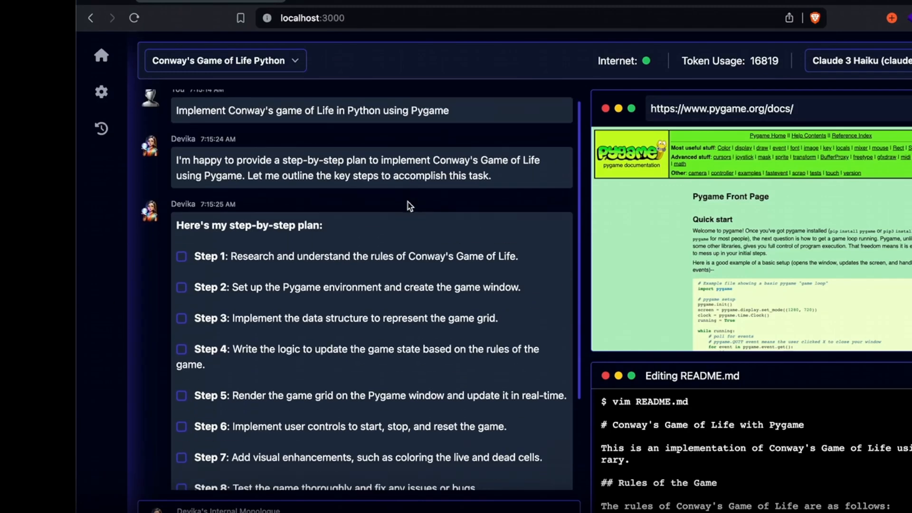
pyautogui.scroll(-3)
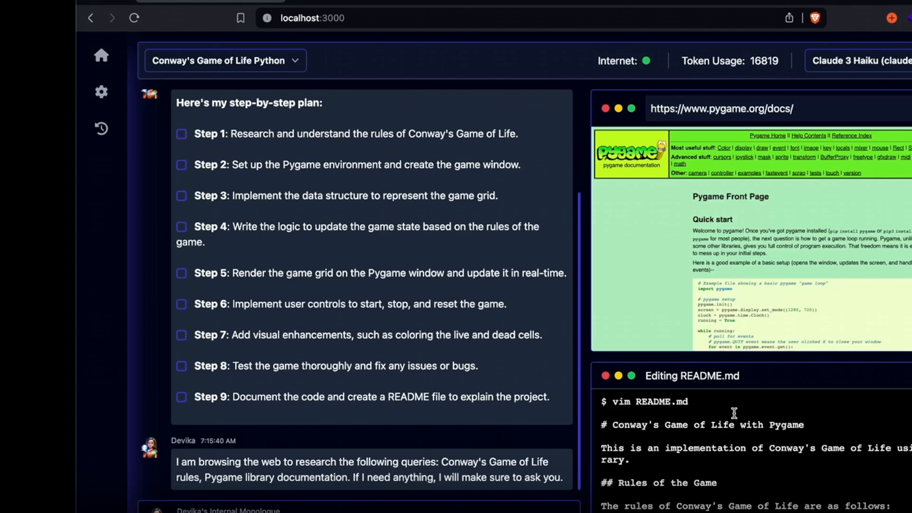
pyautogui.moveTo(438, 239)
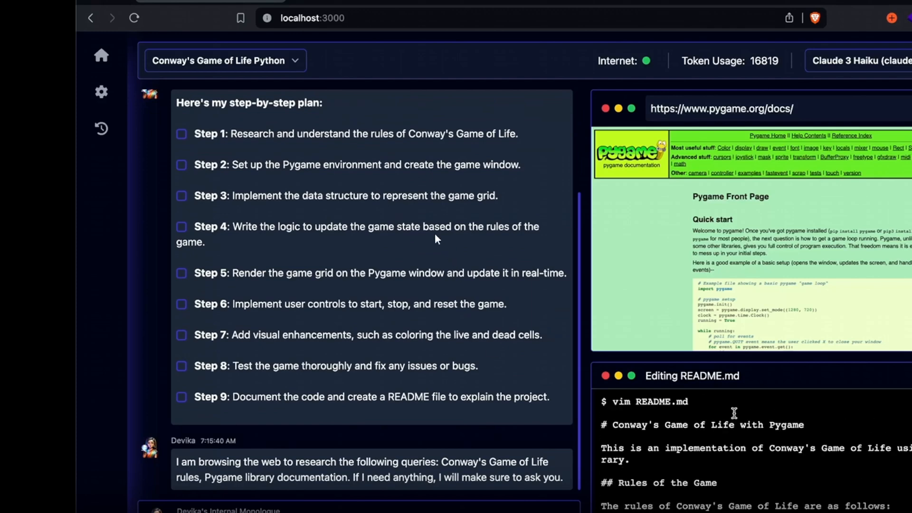
pyautogui.moveTo(180, 114)
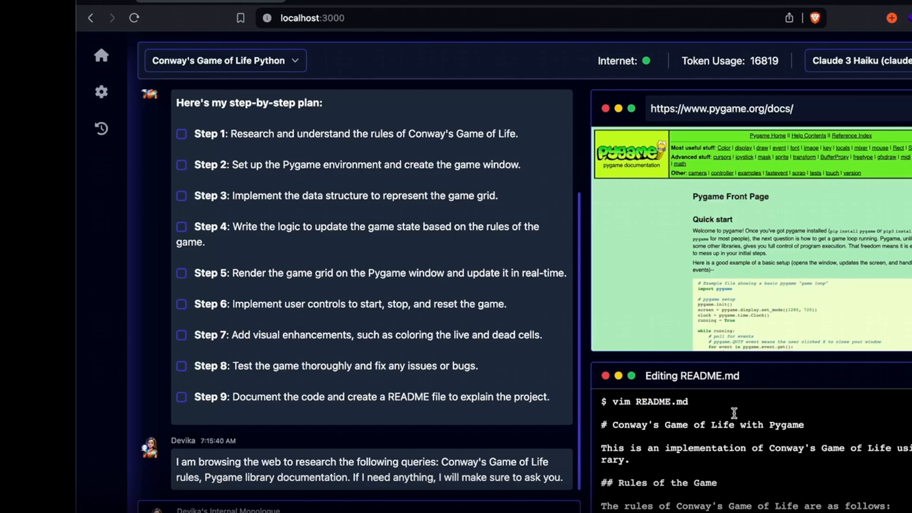
pyautogui.scroll(3)
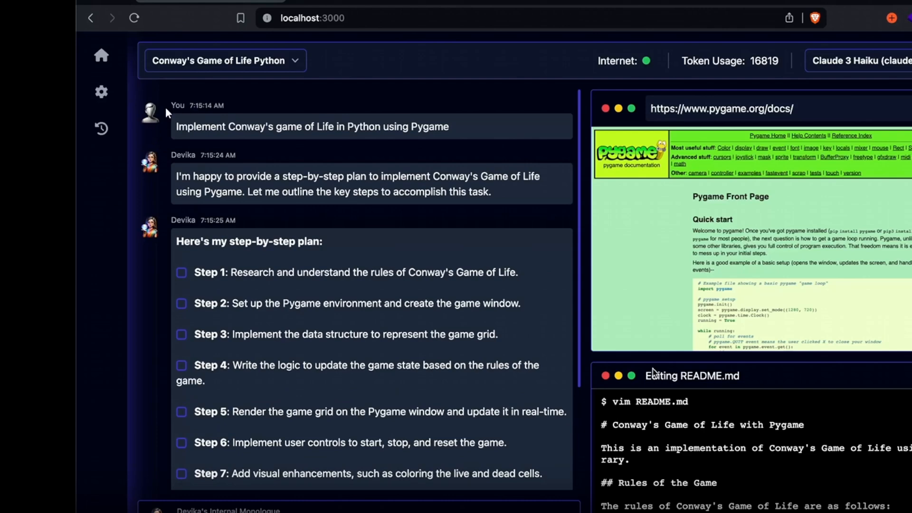
pyautogui.moveTo(171, 109)
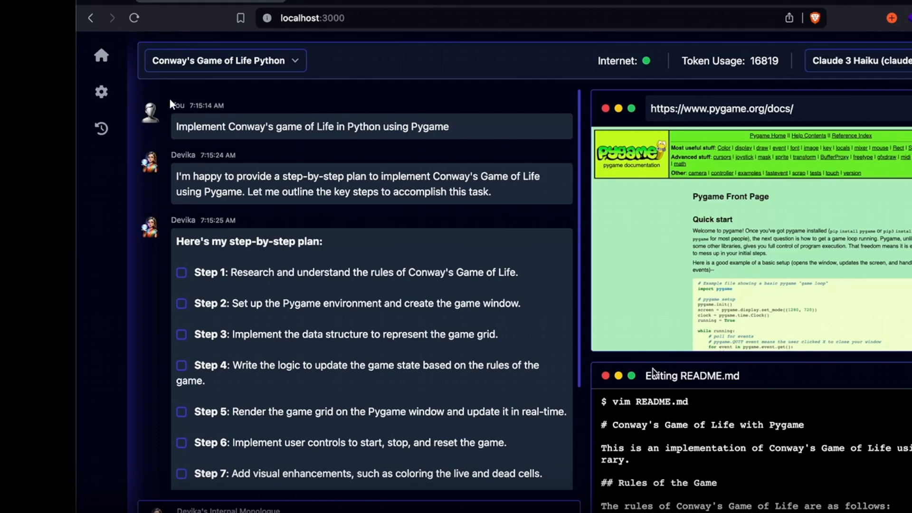
pyautogui.moveTo(405, 93)
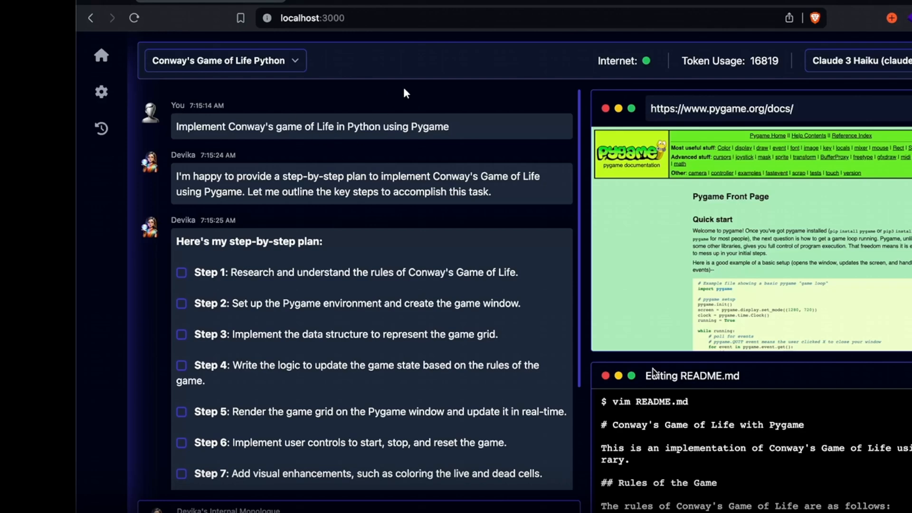
pyautogui.moveTo(345, 161)
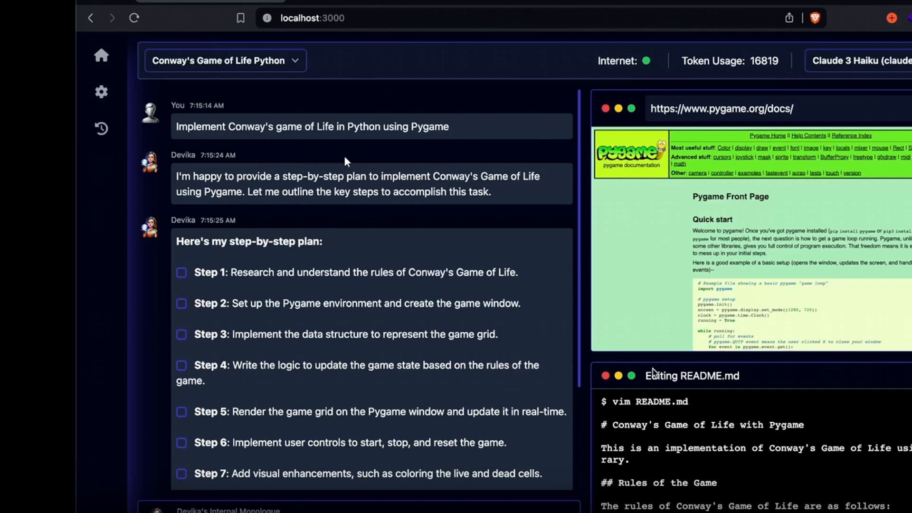
pyautogui.moveTo(358, 143)
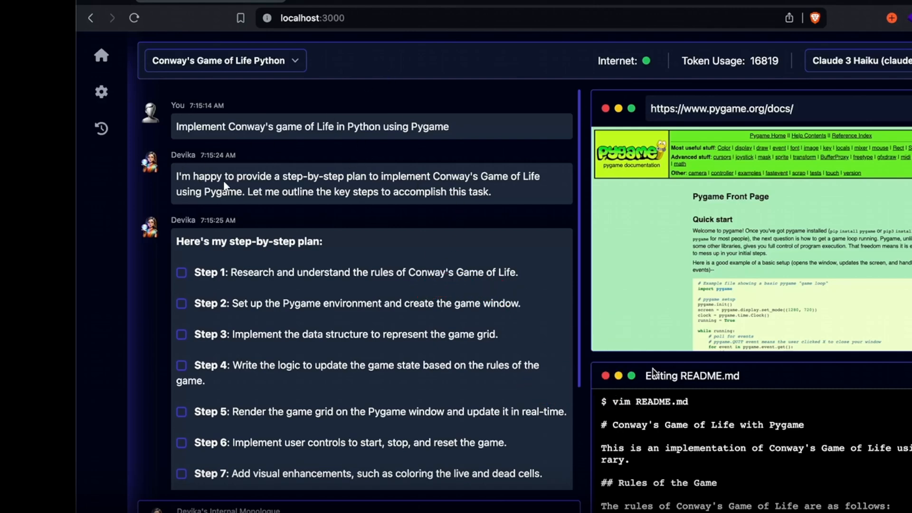
pyautogui.moveTo(413, 131)
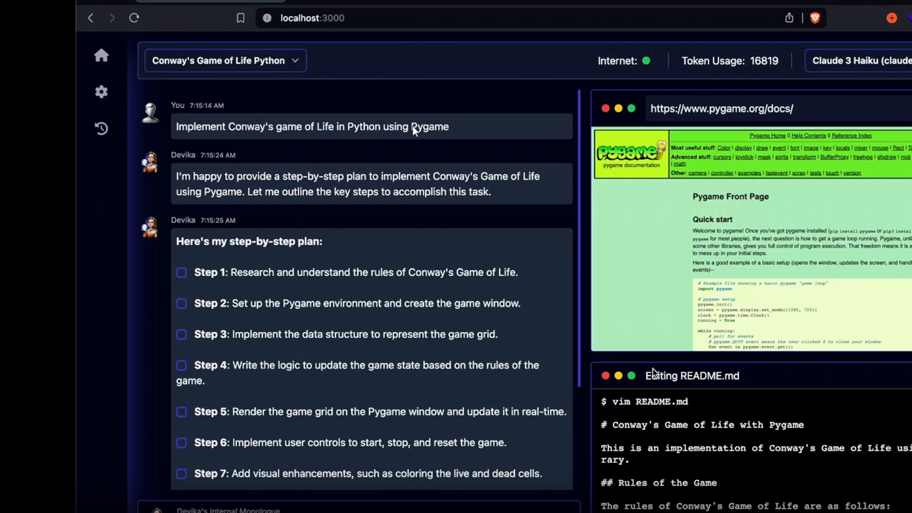
pyautogui.moveTo(179, 165)
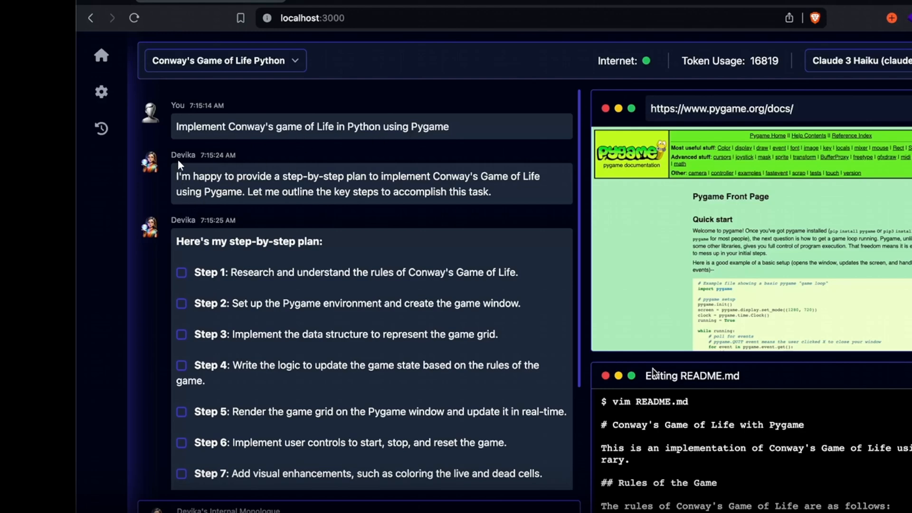
pyautogui.moveTo(399, 181)
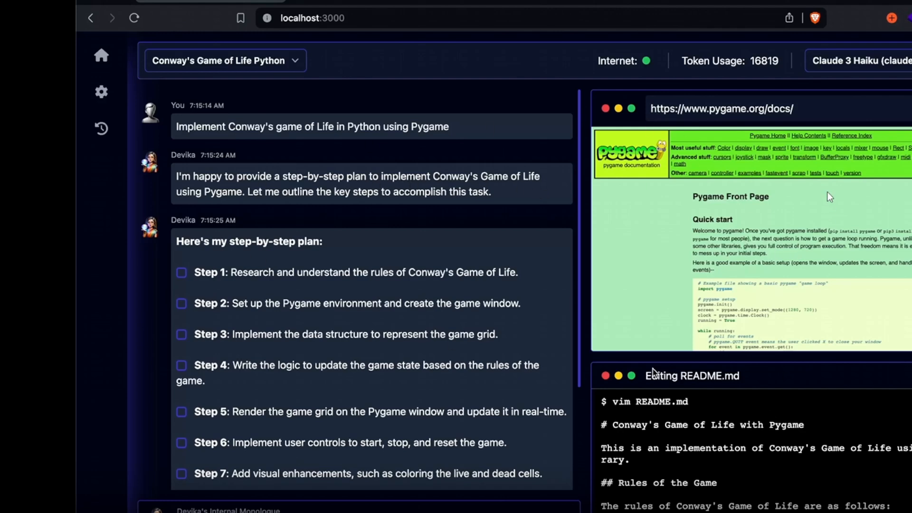
pyautogui.moveTo(617, 117)
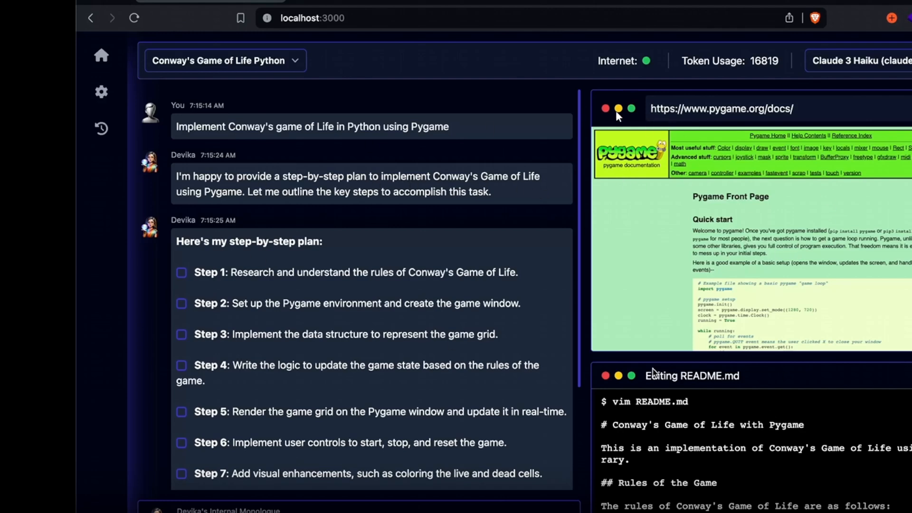
pyautogui.moveTo(490, 306)
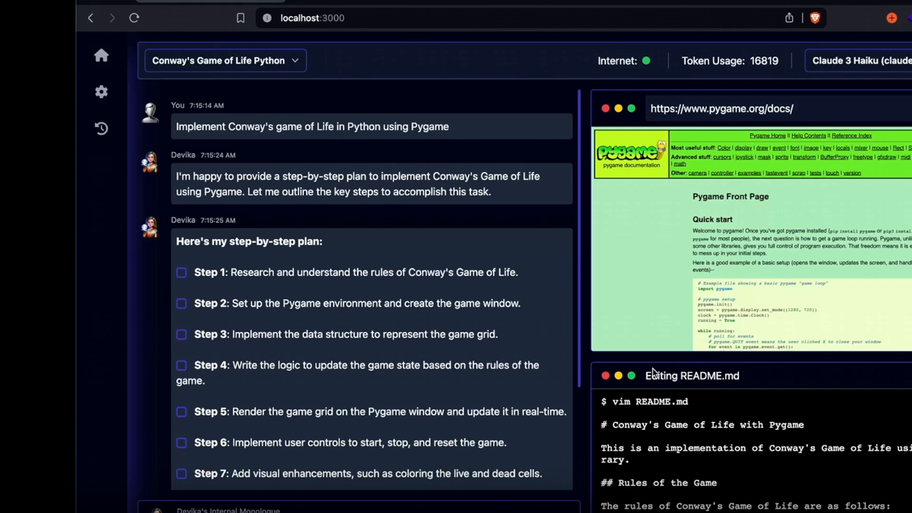
pyautogui.moveTo(738, 123)
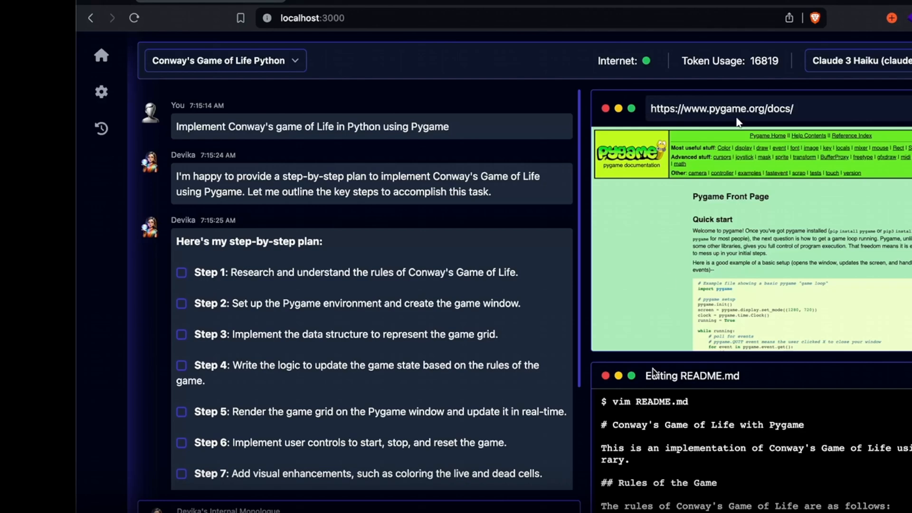
pyautogui.moveTo(795, 227)
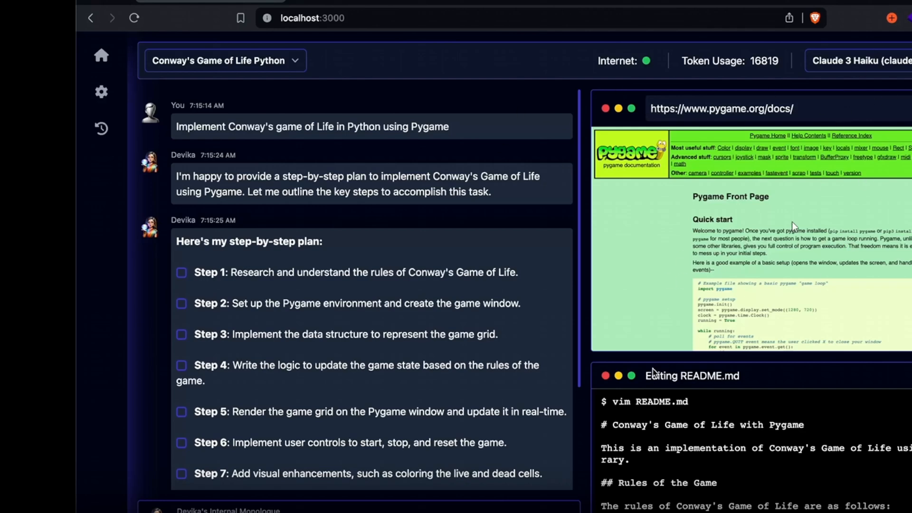
pyautogui.moveTo(747, 208)
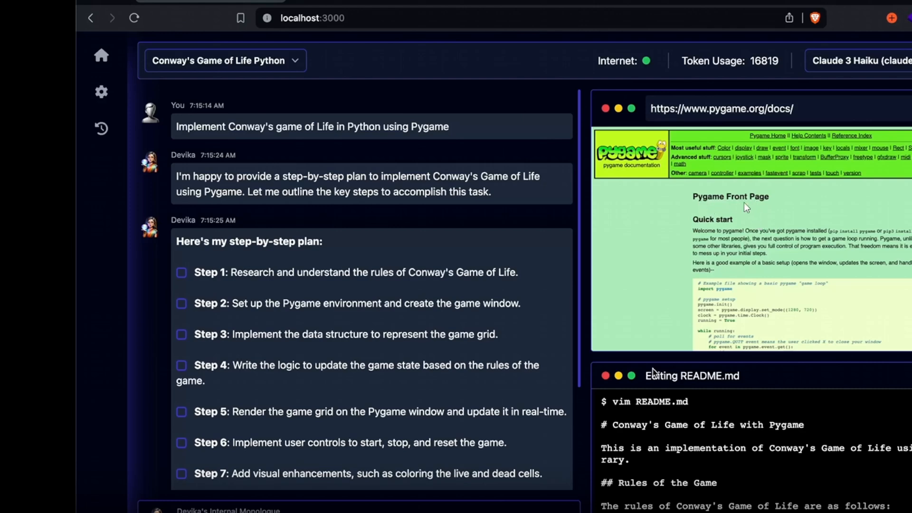
pyautogui.moveTo(407, 193)
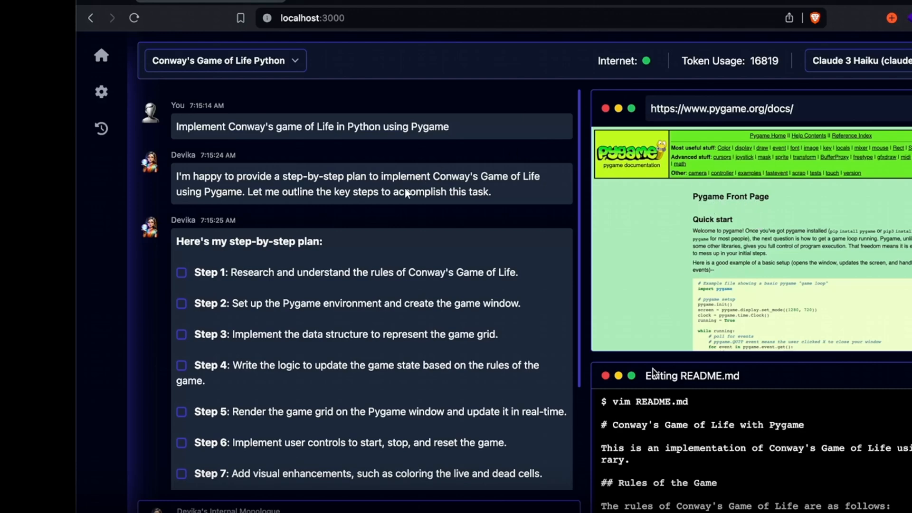
pyautogui.moveTo(449, 249)
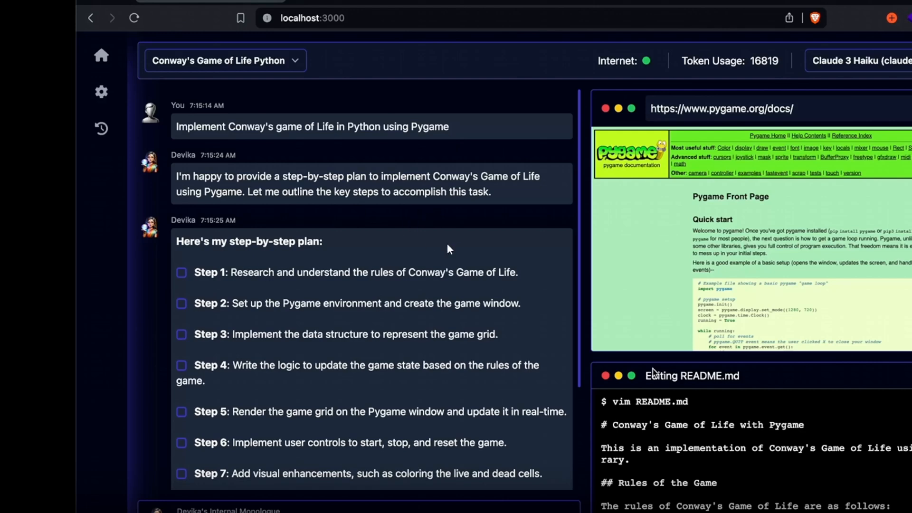
pyautogui.moveTo(347, 323)
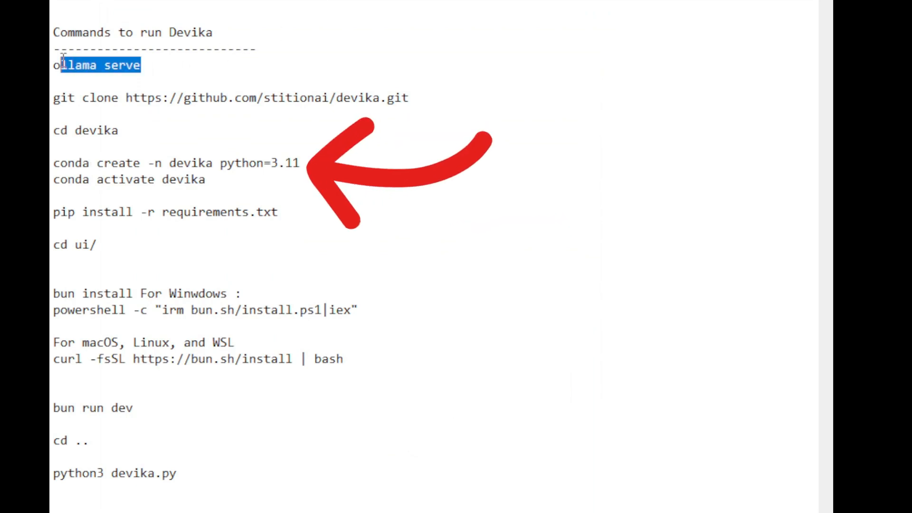
pyautogui.click(148, 32)
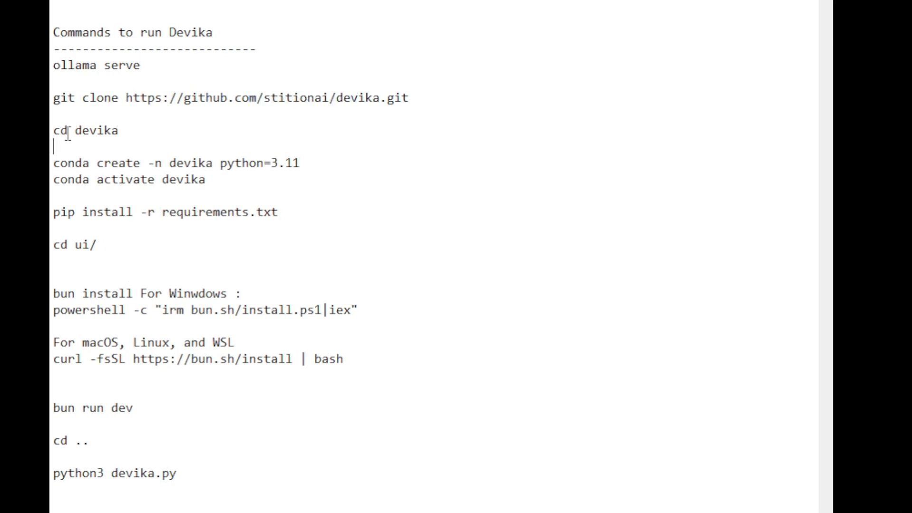
pyautogui.moveTo(59, 168)
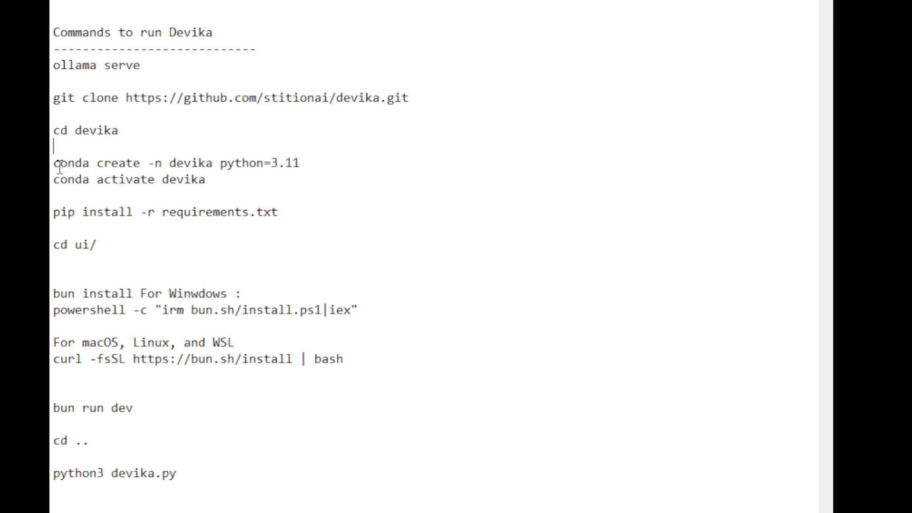
pyautogui.tripleClick(174, 163)
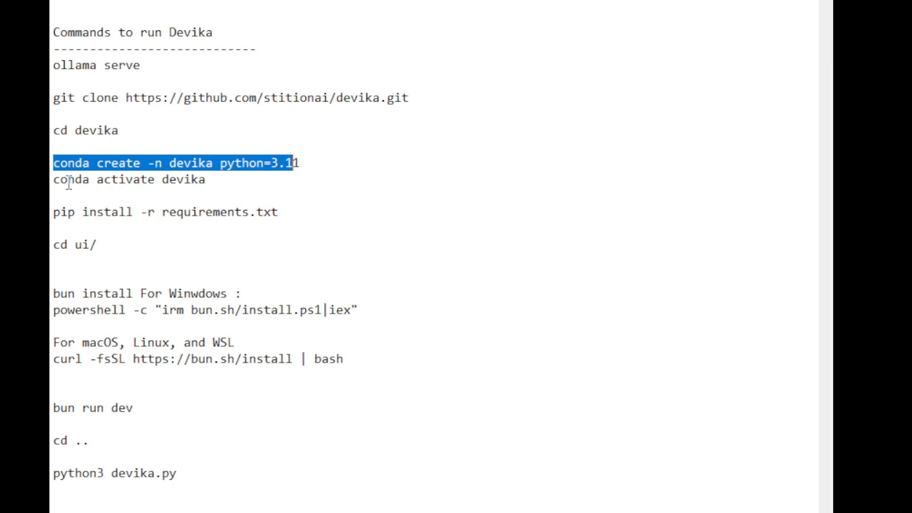
pyautogui.click(239, 180)
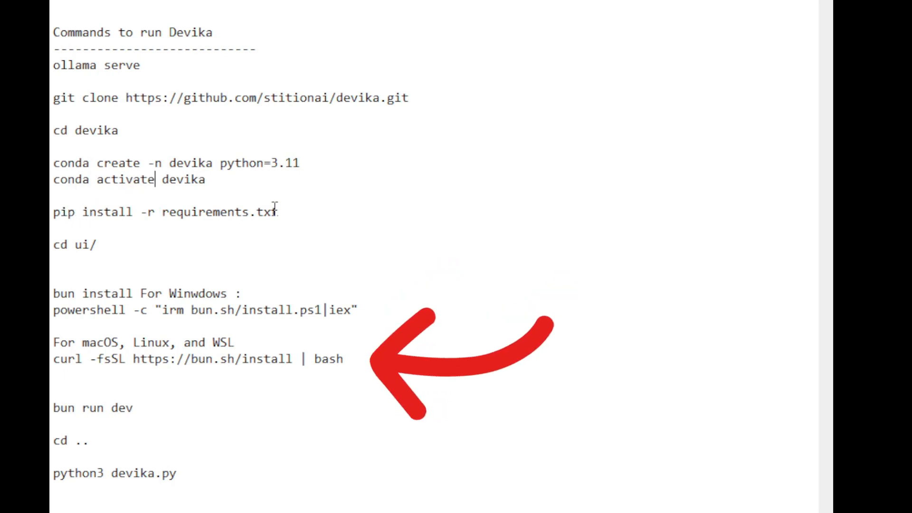
pyautogui.moveTo(177, 180)
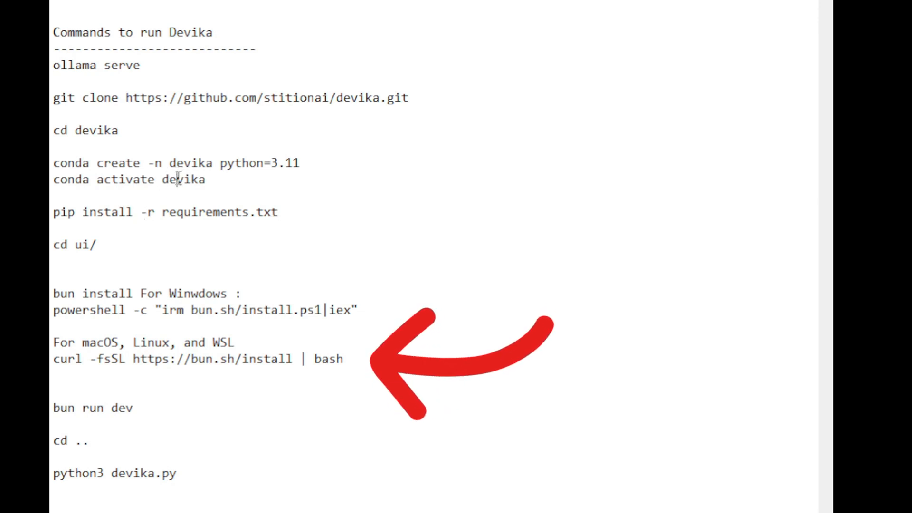
pyautogui.doubleClick(184, 179)
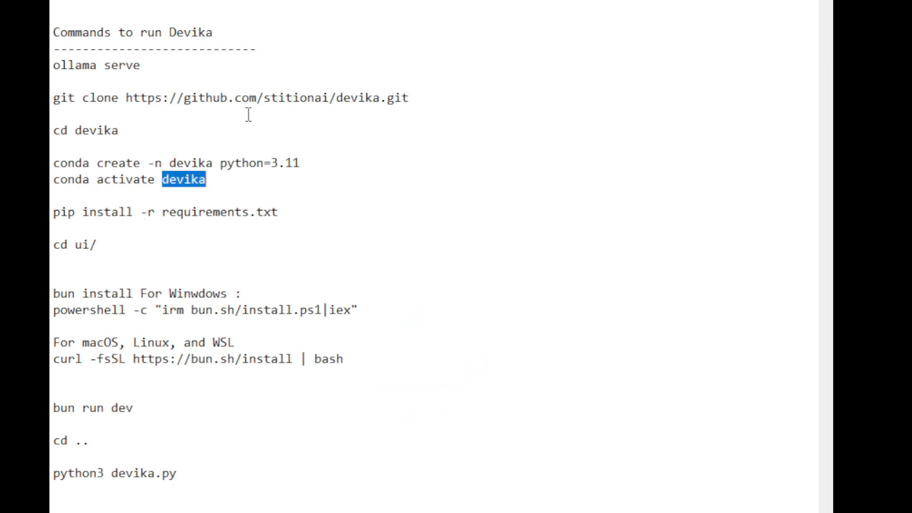
pyautogui.moveTo(103, 223)
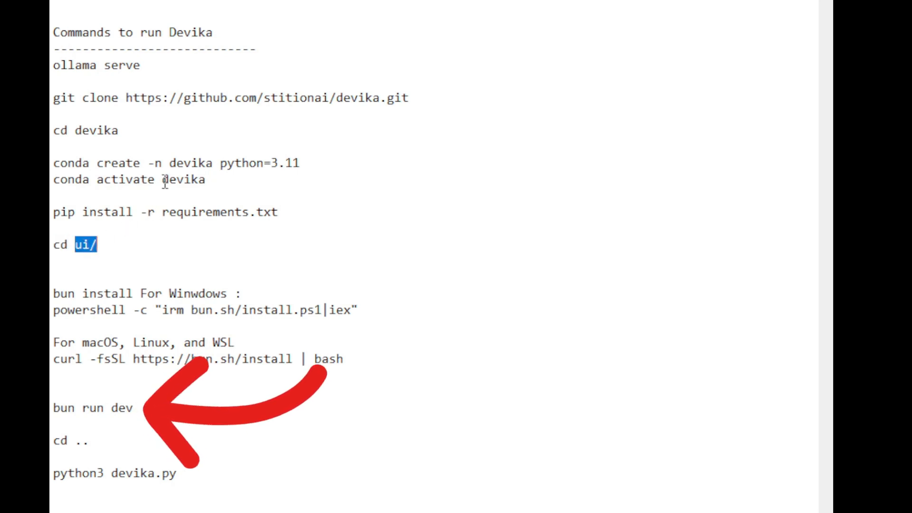
pyautogui.doubleClick(184, 179)
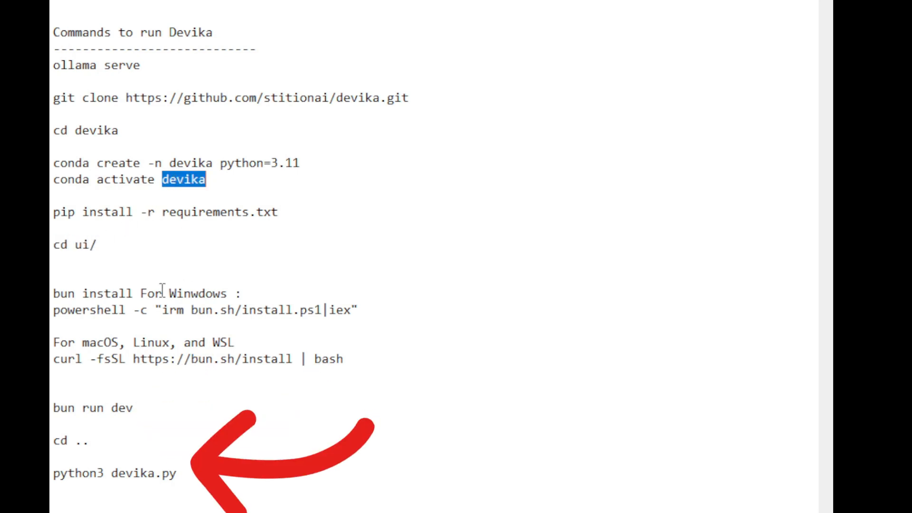
pyautogui.moveTo(93, 247)
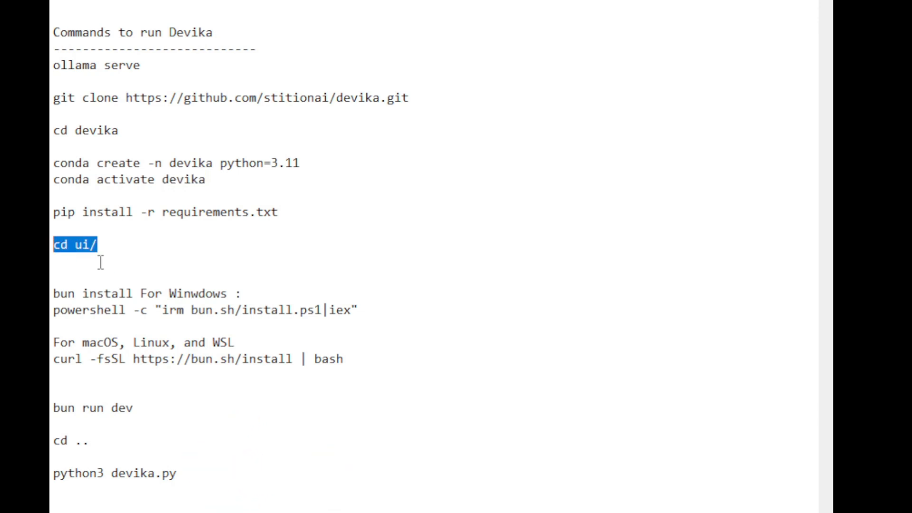
pyautogui.moveTo(54, 295)
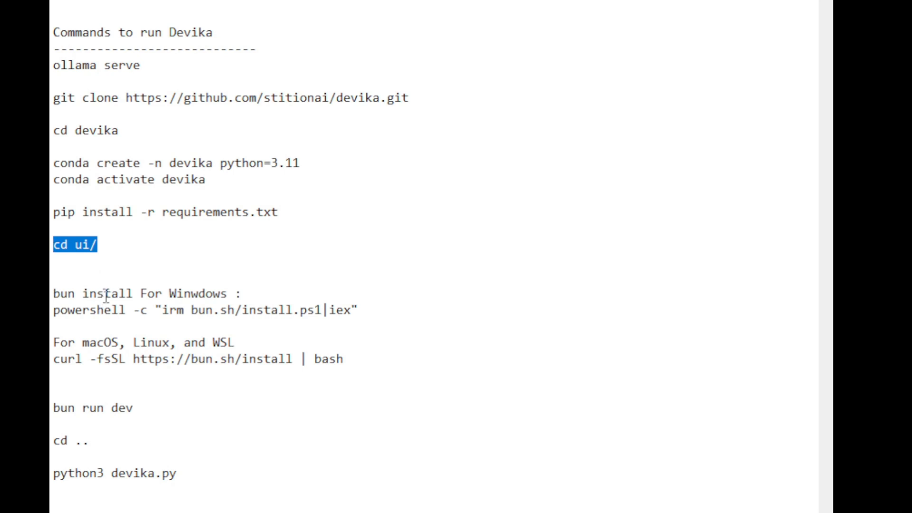
pyautogui.doubleClick(213, 309)
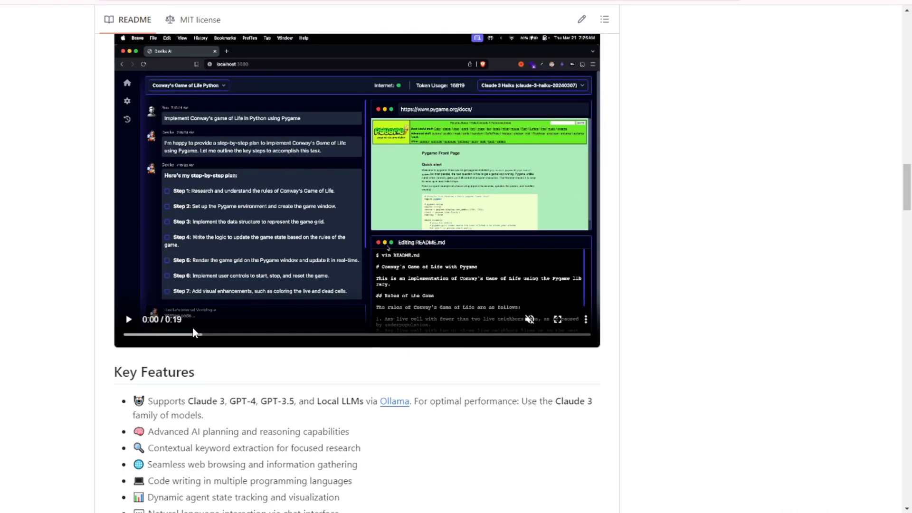
pyautogui.moveTo(224, 377)
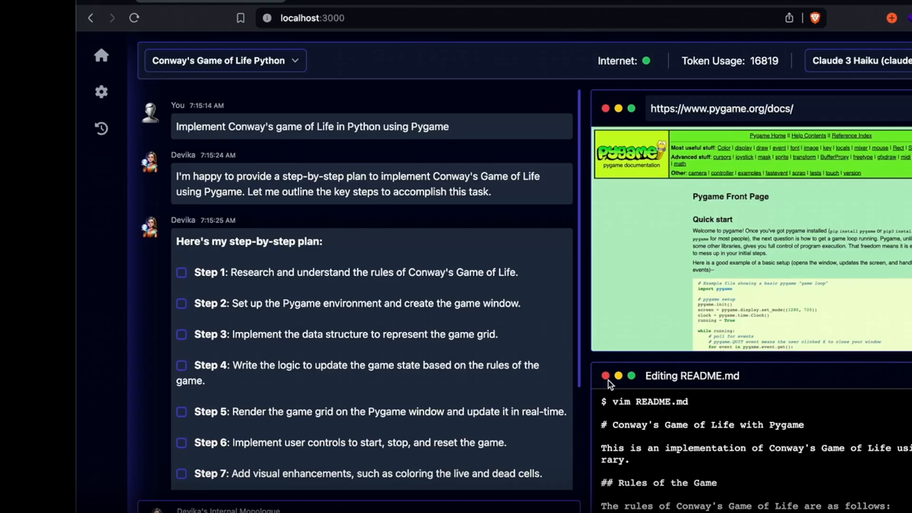
pyautogui.moveTo(407, 207)
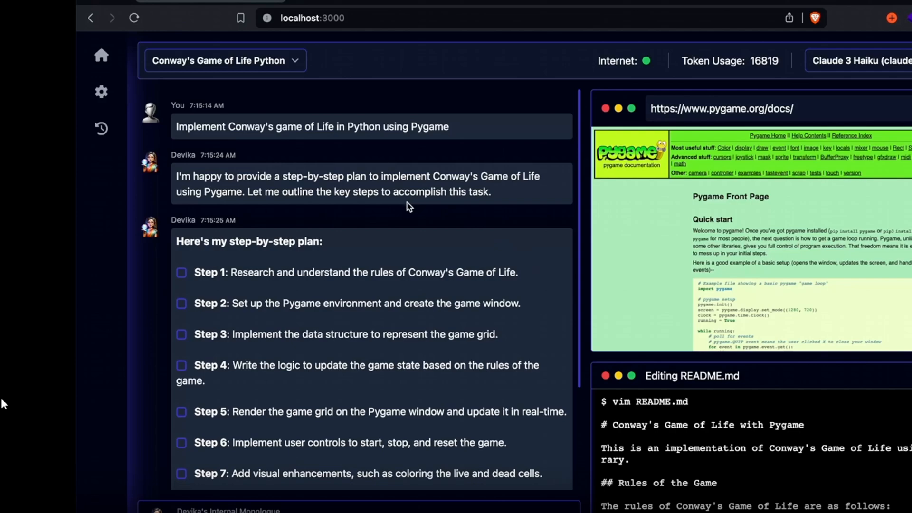
# Scroll the Devika README down to the partly played Conway's Game of Life demo video
pyautogui.scroll(-3)
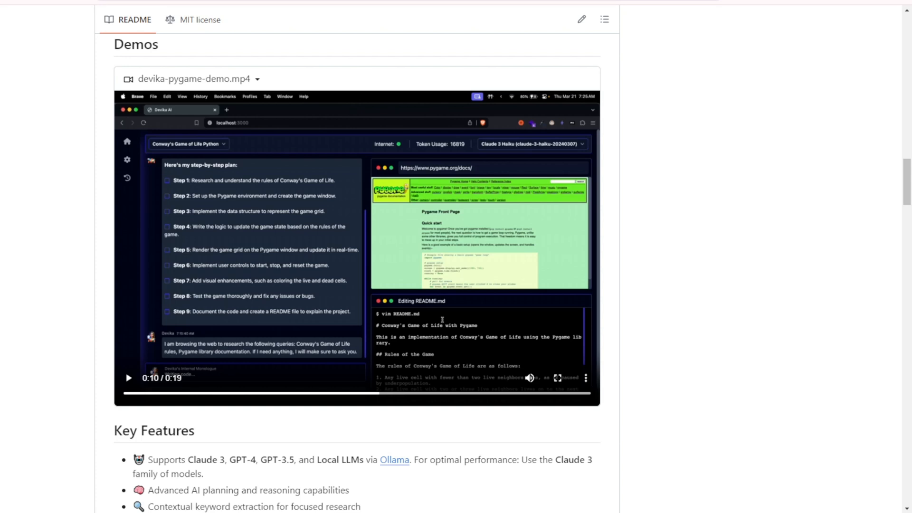
pyautogui.moveTo(442, 255)
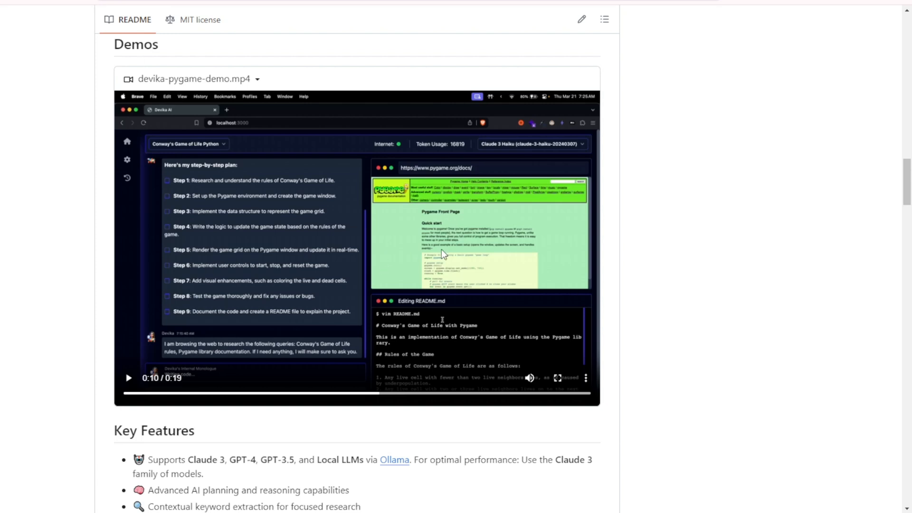
pyautogui.moveTo(407, 274)
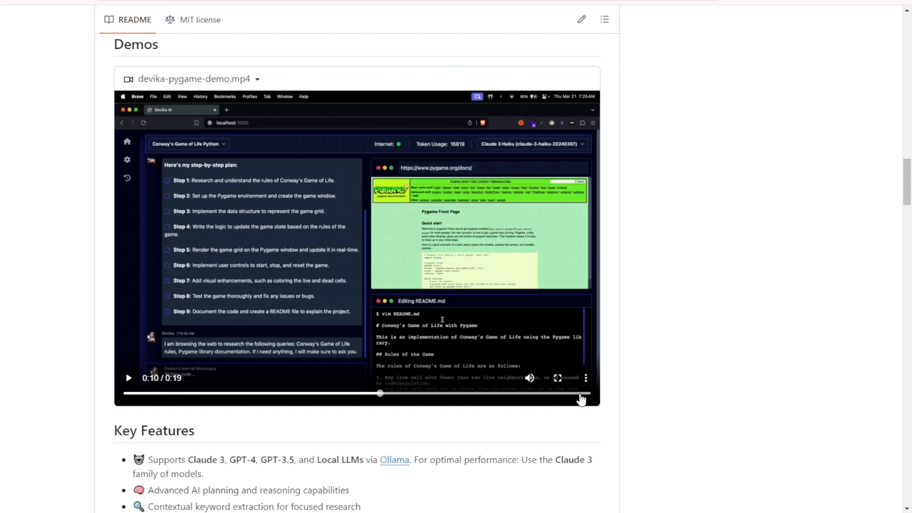
pyautogui.click(556, 378)
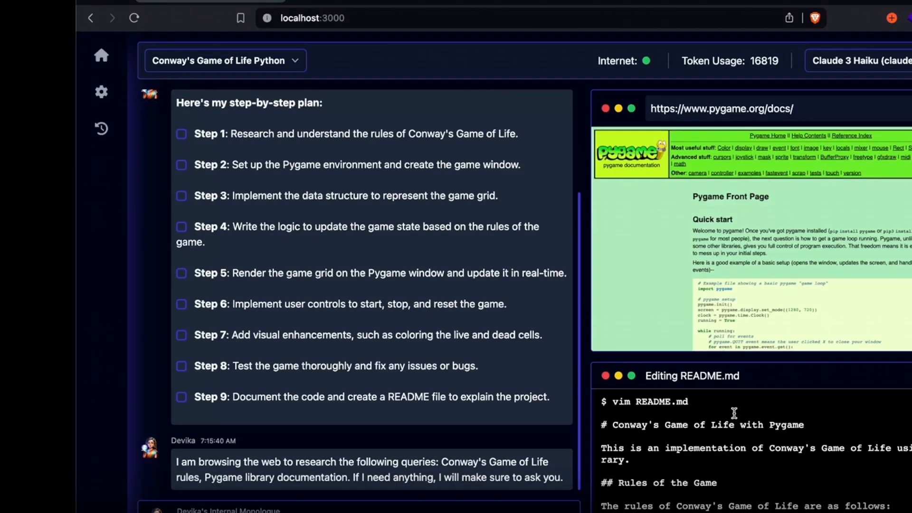
pyautogui.moveTo(850, 66)
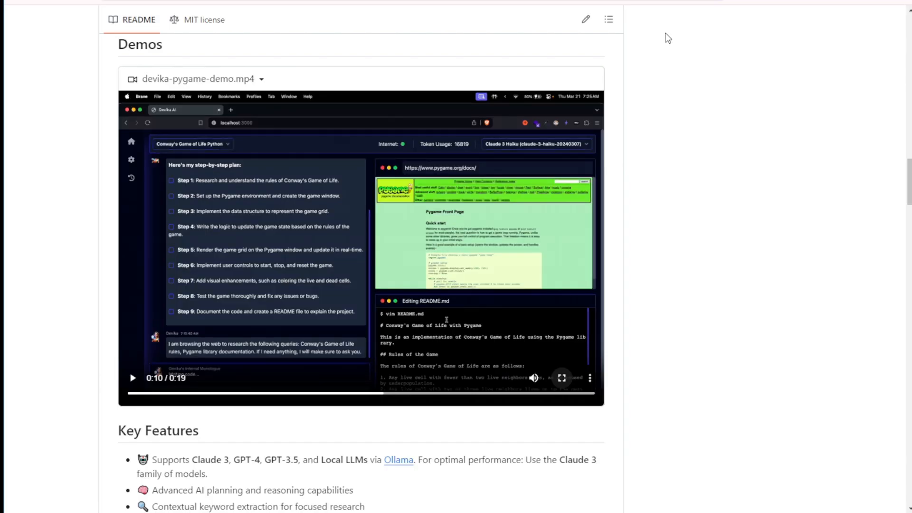
pyautogui.moveTo(866, 77)
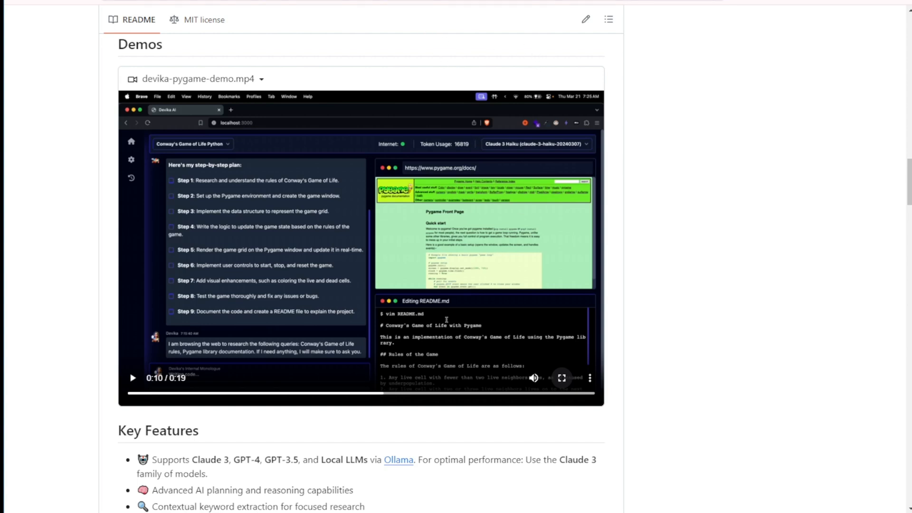
pyautogui.moveTo(567, 223)
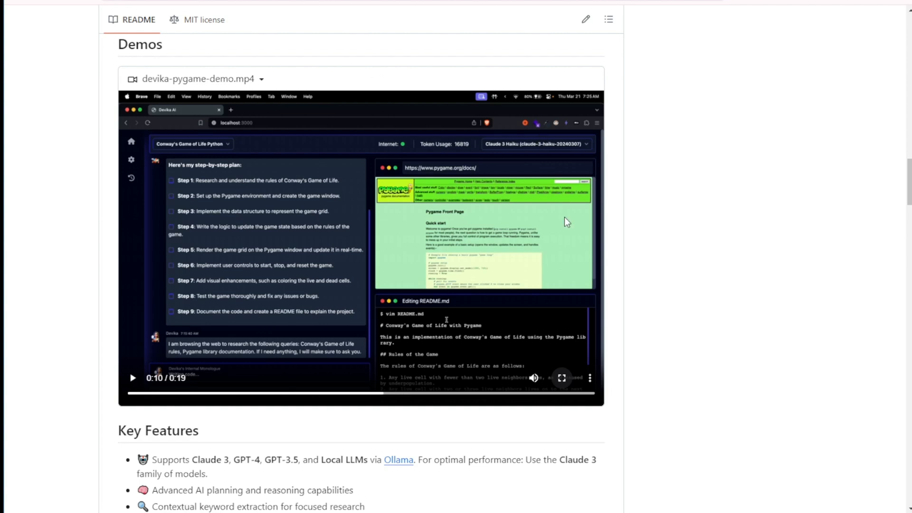
pyautogui.moveTo(479, 145)
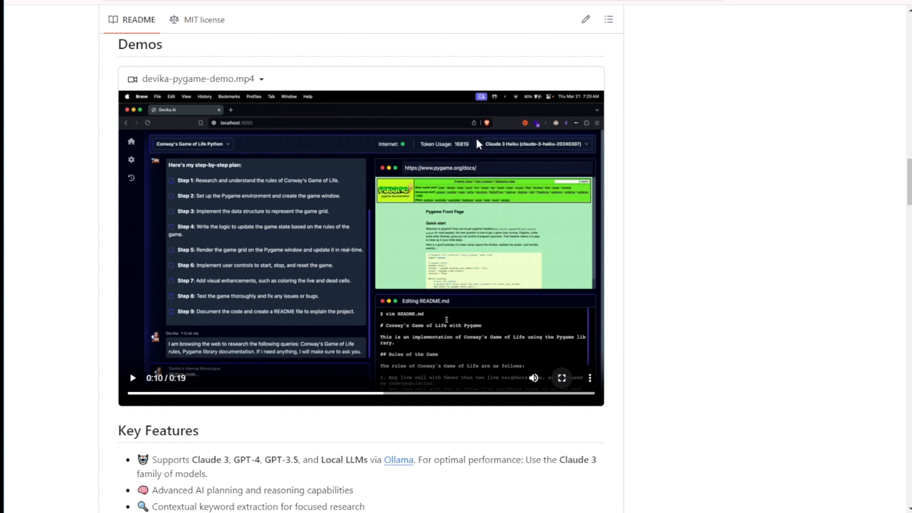
pyautogui.moveTo(323, 401)
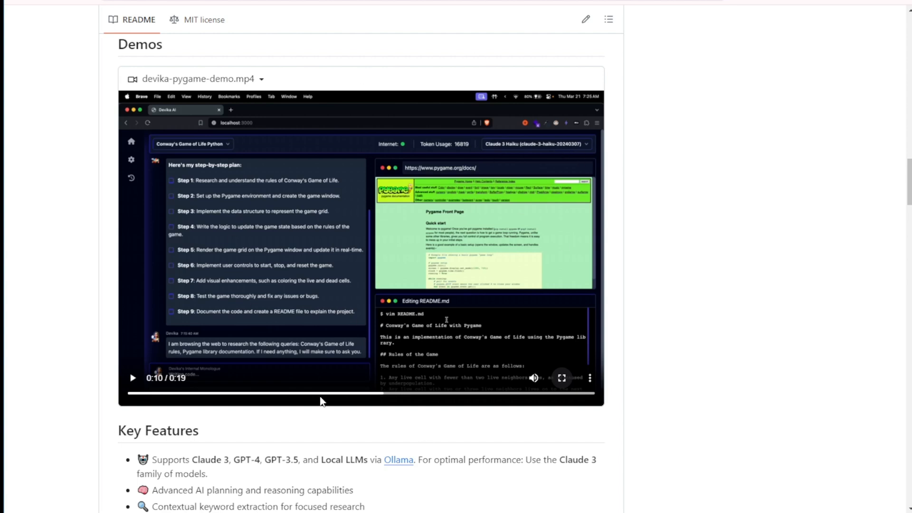
pyautogui.moveTo(223, 86)
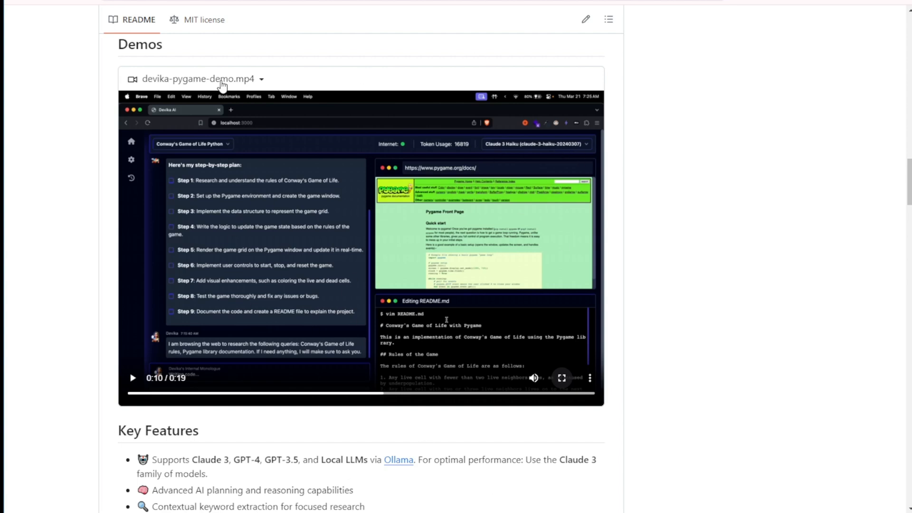